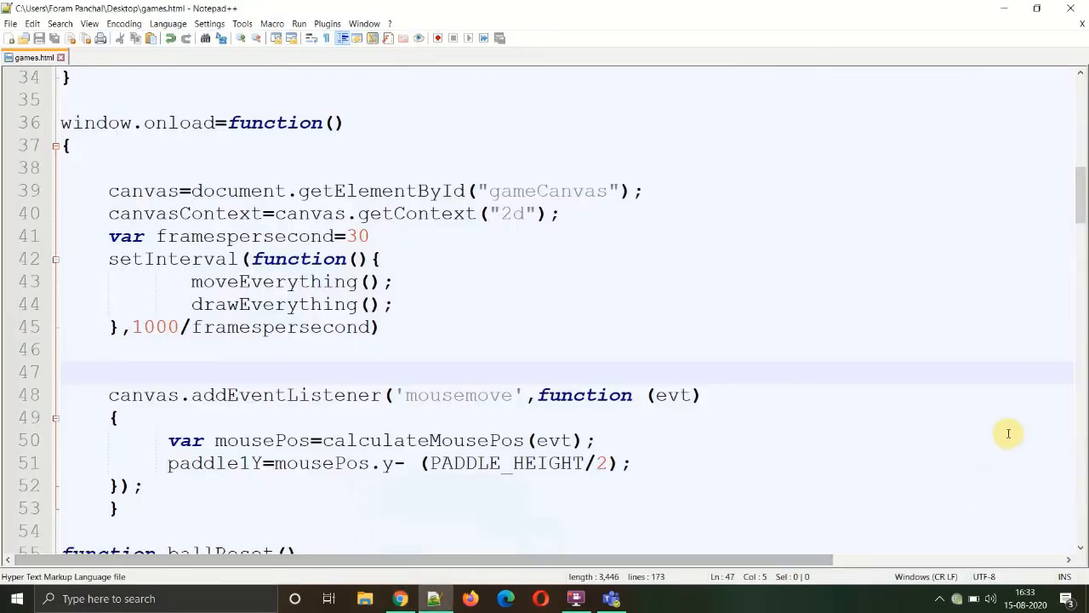
- Add canvas.addEventListener('mousedown',handleMouseClick) above the existing mousemove listener line
{"action": "scroll", "scroll_direction": "down", "scroll_amount": 3}
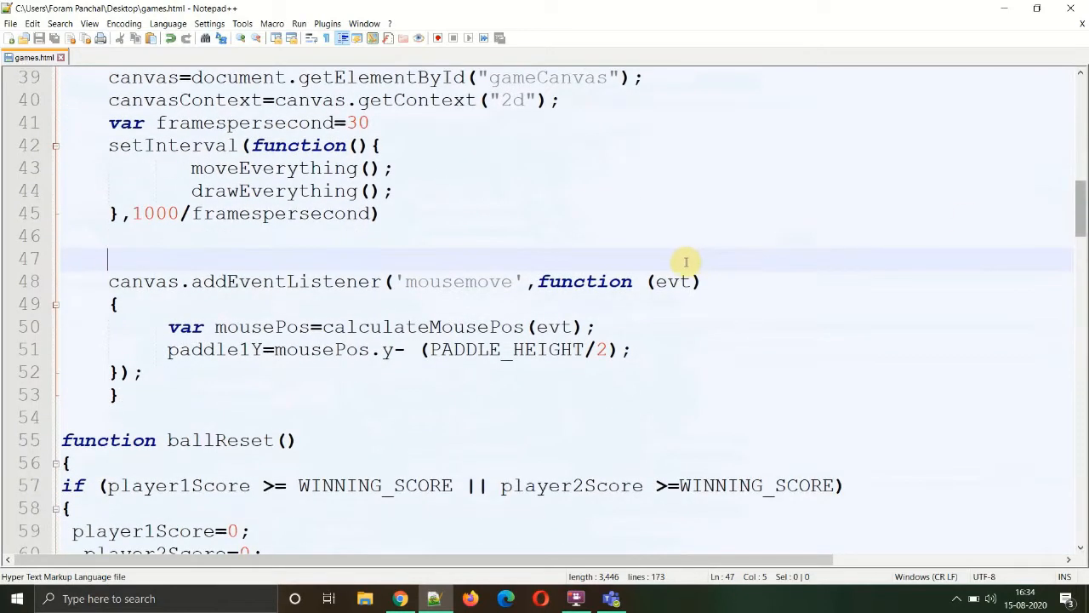
{"action": "mouse_move", "coordinate": [682, 262]}
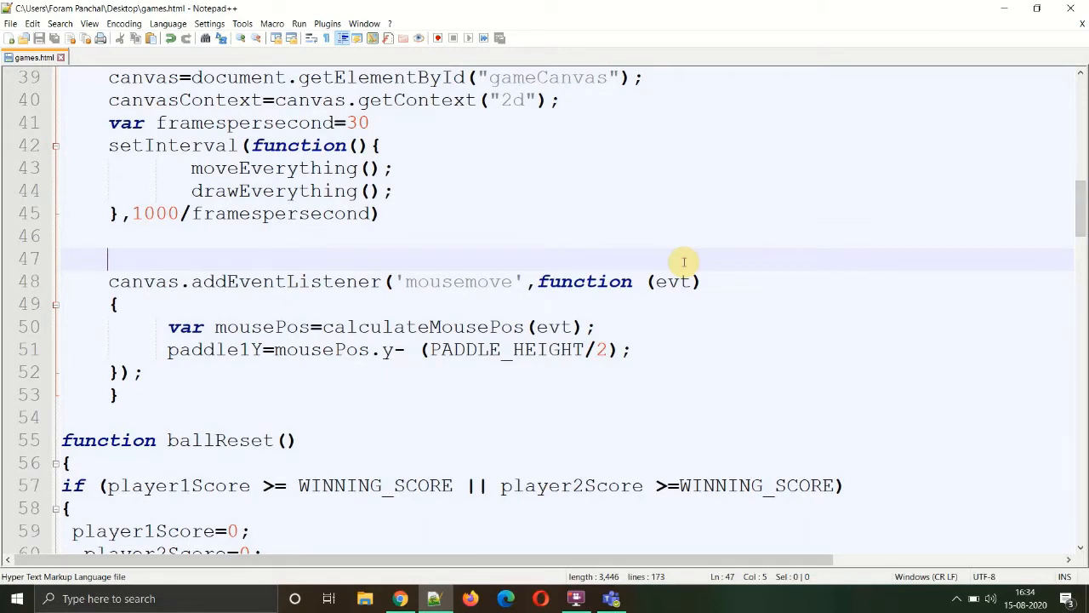
{"action": "type", "text": "canvas"}
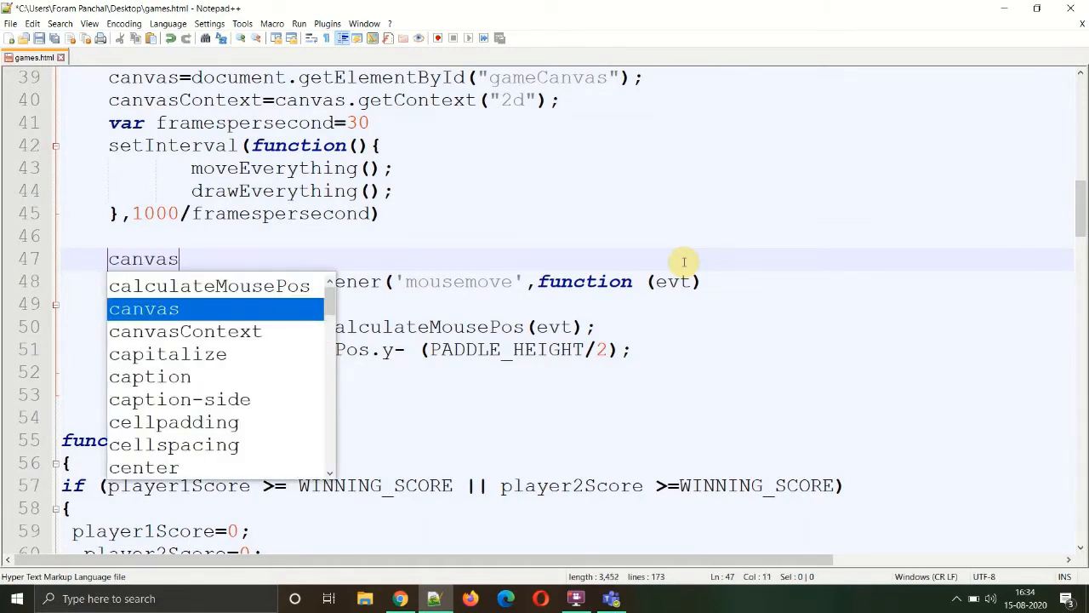
{"action": "type", "text": ".addEventListener("}
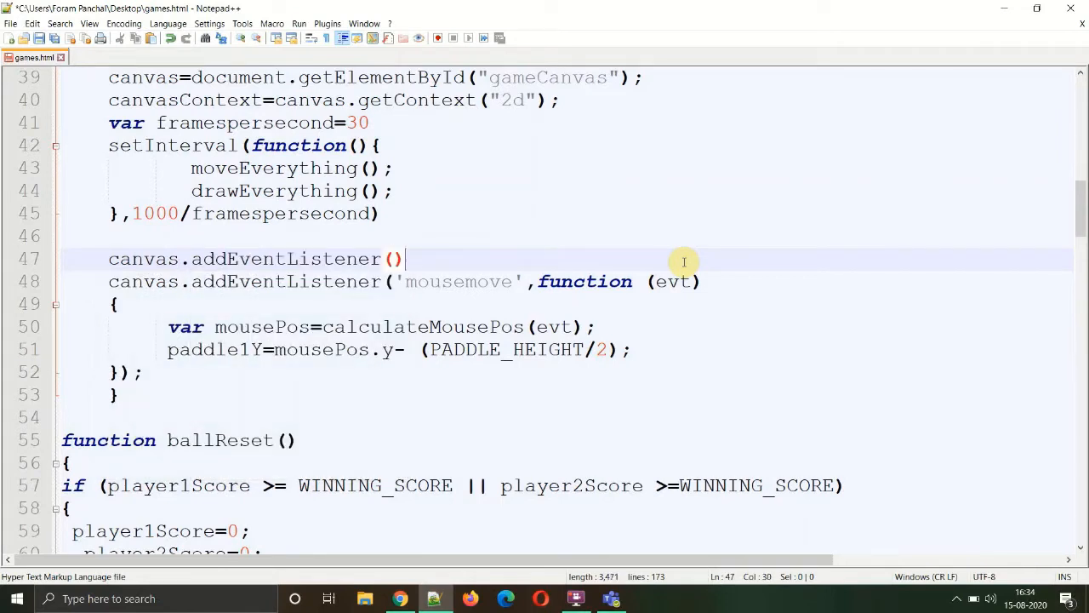
{"action": "type", "text": "'mousedown"}
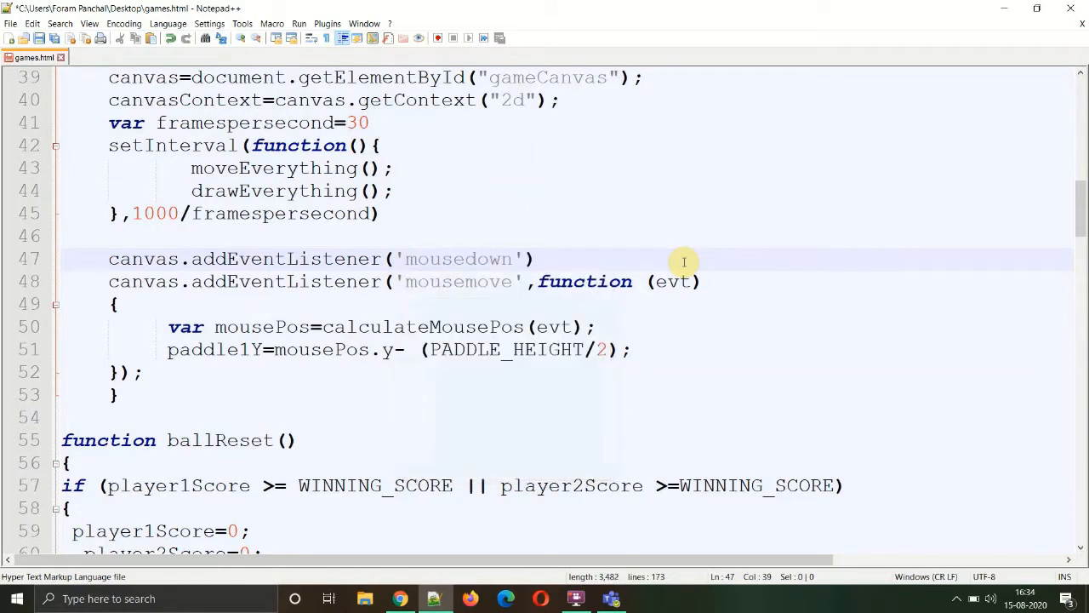
{"action": "type", "text": ","}
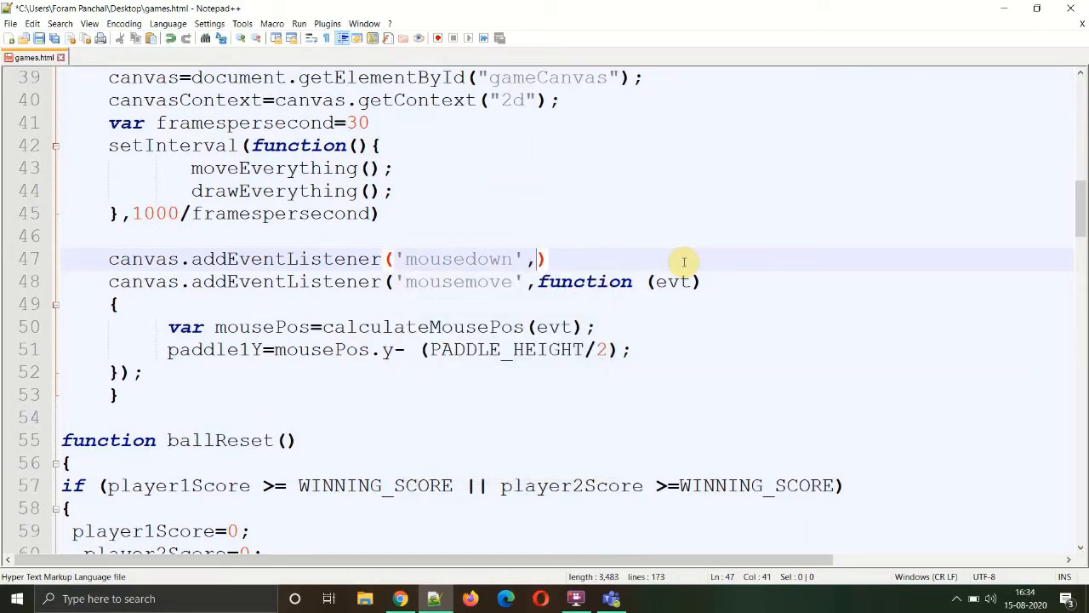
{"action": "type", "text": "handle"}
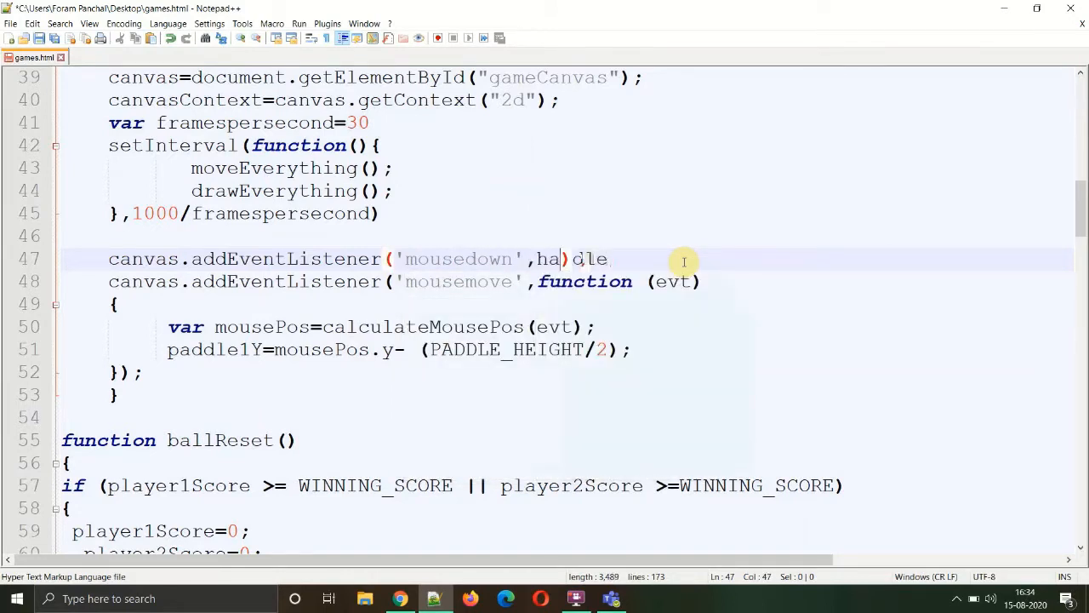
{"action": "type", "text": "ndleMouseClick"}
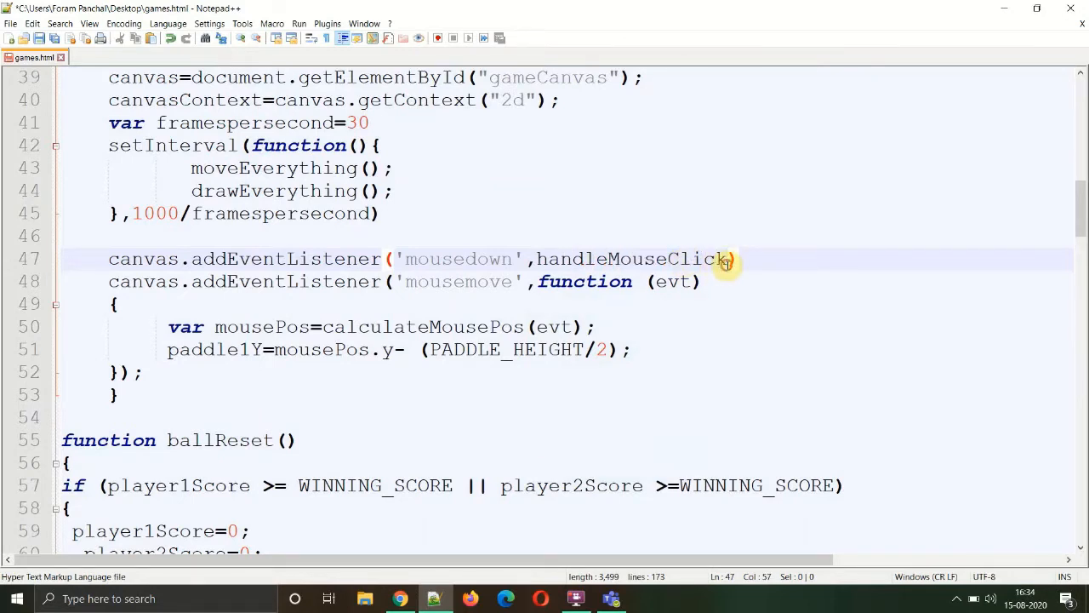
{"action": "double_click", "coordinate": [630, 259]}
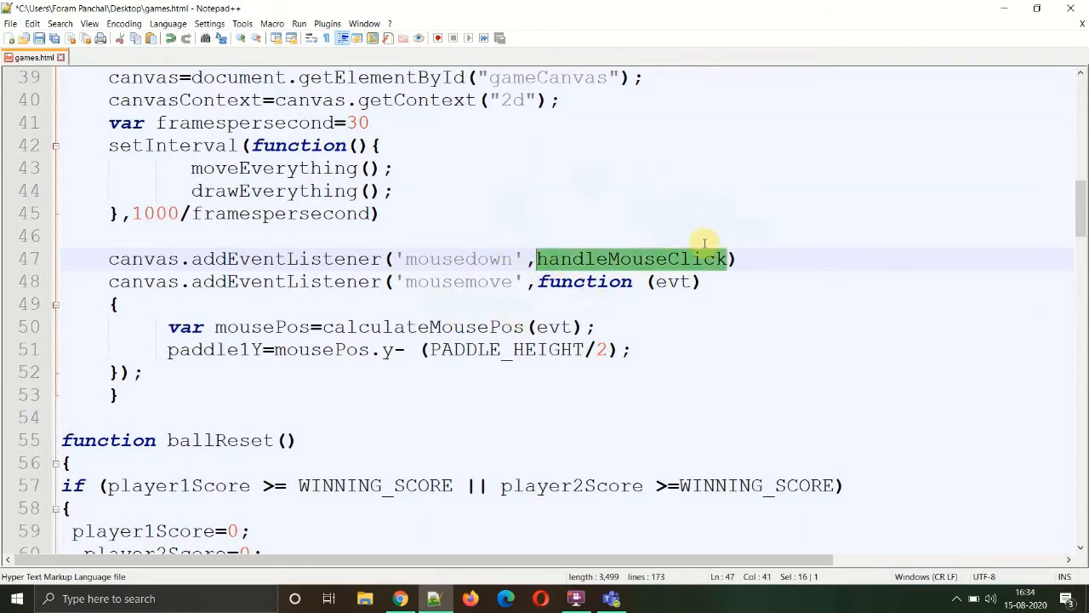
{"action": "mouse_move", "coordinate": [715, 283]}
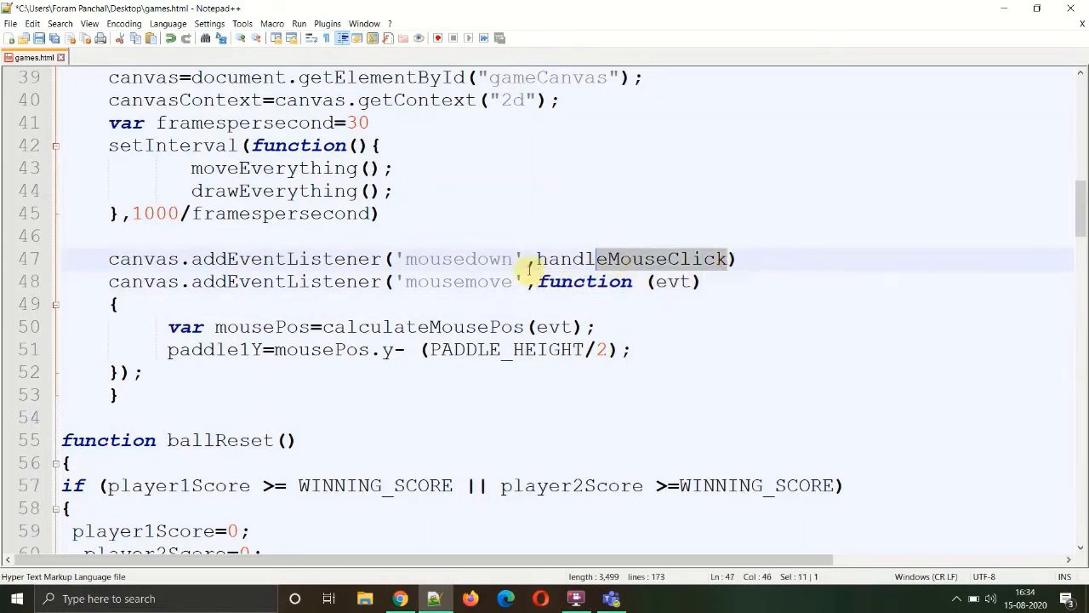
{"action": "double_click", "coordinate": [634, 259]}
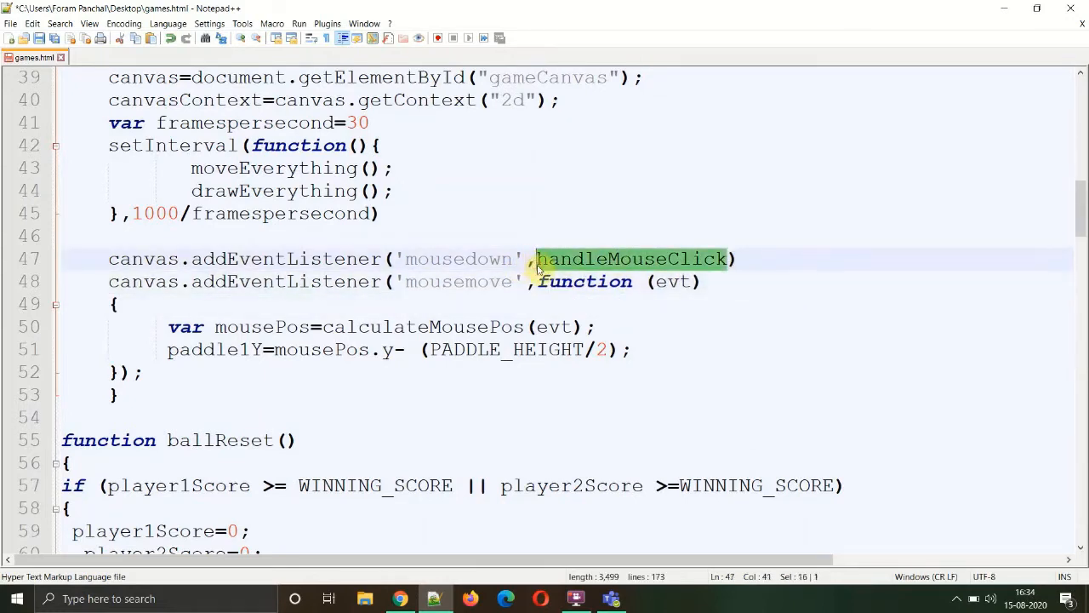
- Define function handleMouseClick(evt) above window.onload with an if (showWinscreen) block
{"action": "scroll", "scroll_direction": "up", "scroll_amount": 3}
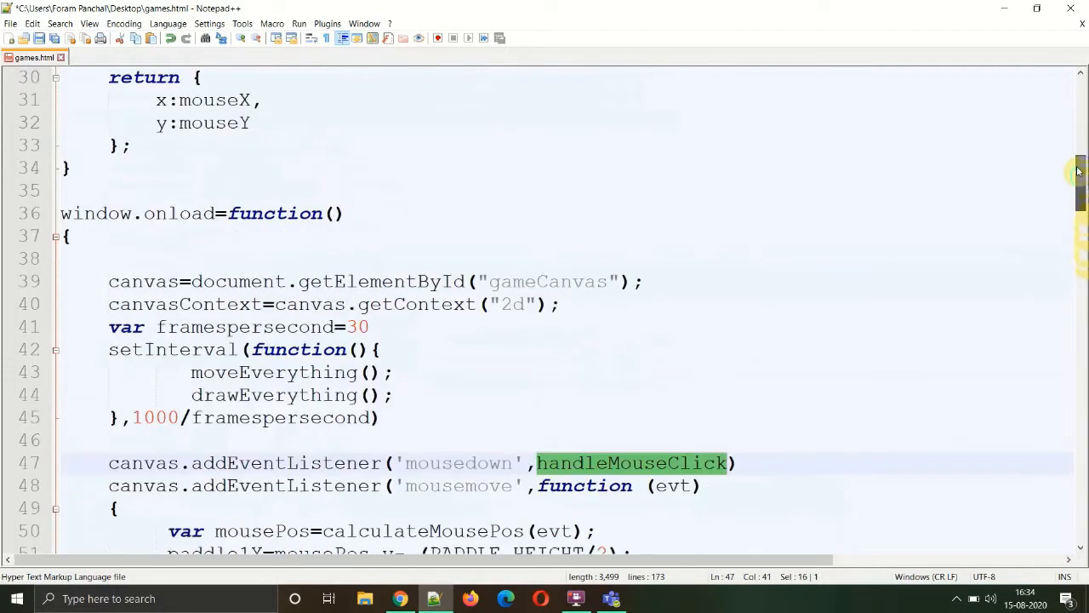
{"action": "left_click", "coordinate": [173, 194]}
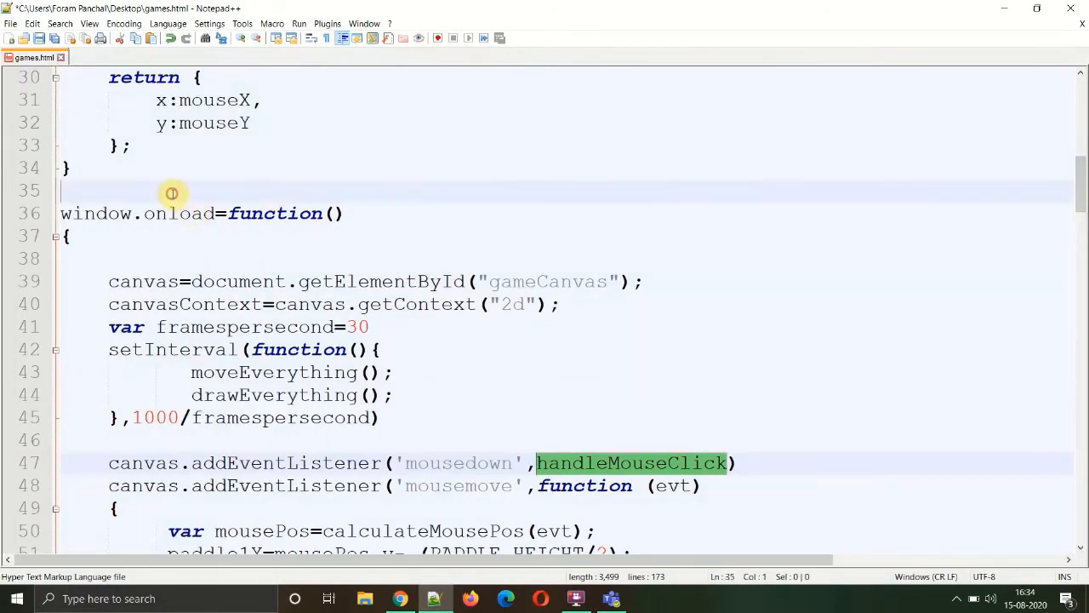
{"action": "type", "text": "function handleMouseClick"}
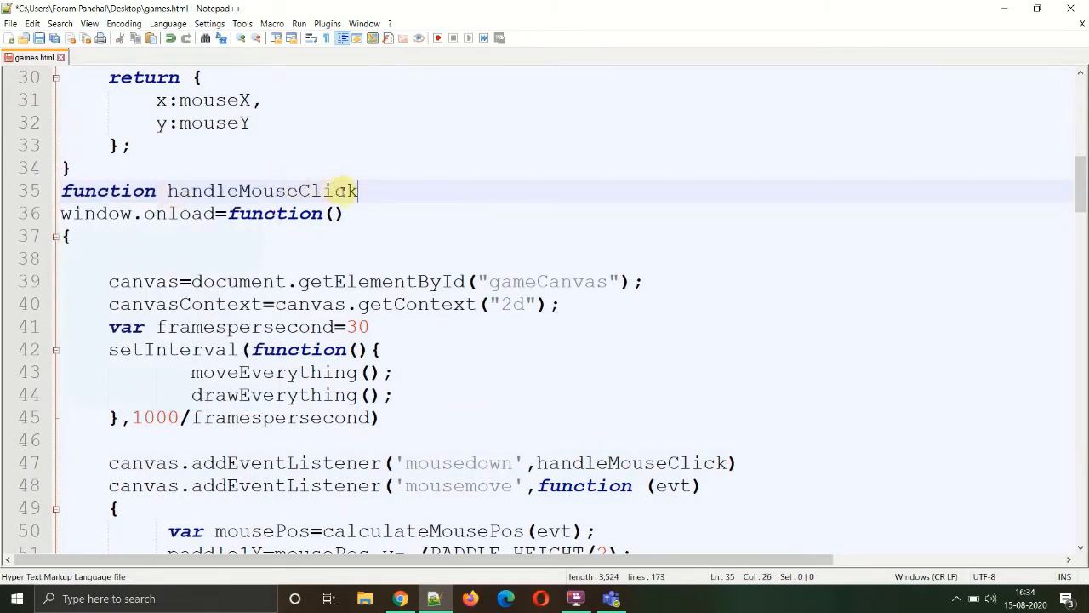
{"action": "type", "text": "()"}
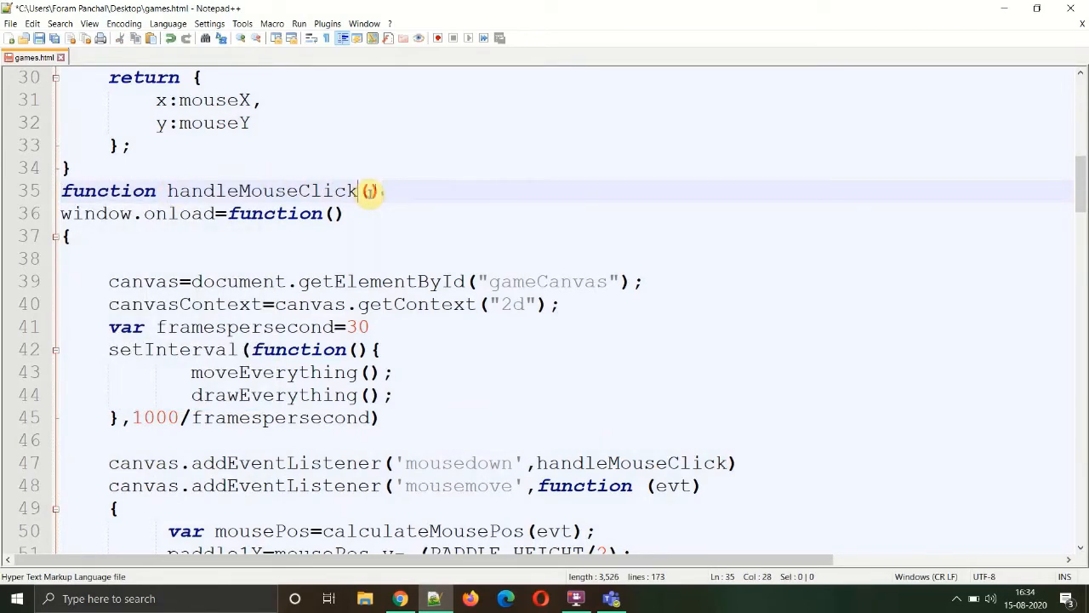
{"action": "type", "text": "evt"}
{"action": "type", "text": "{"}
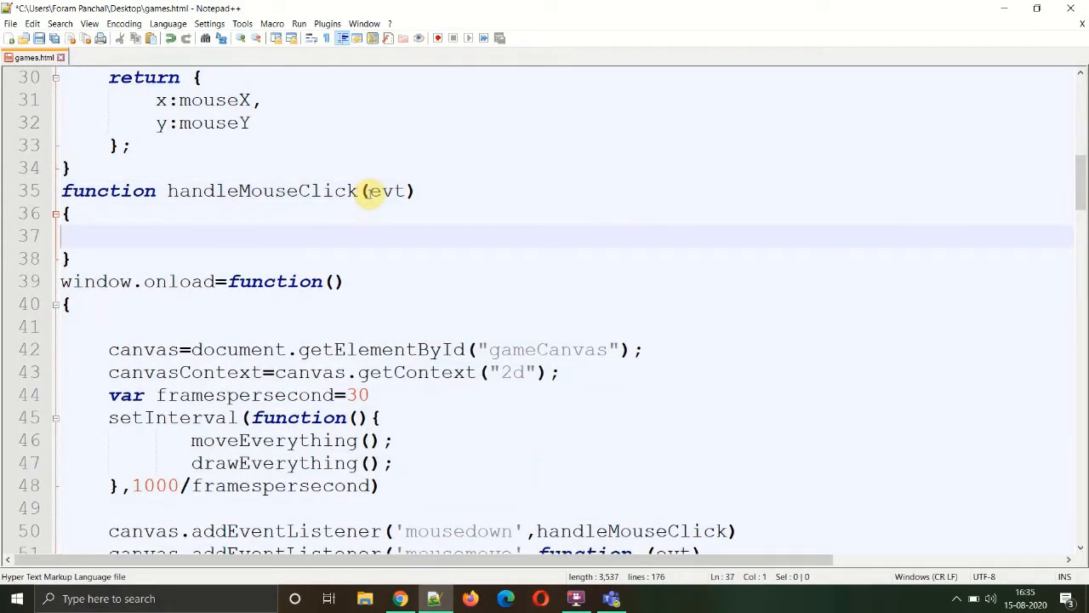
{"action": "type", "text": "if ()"}
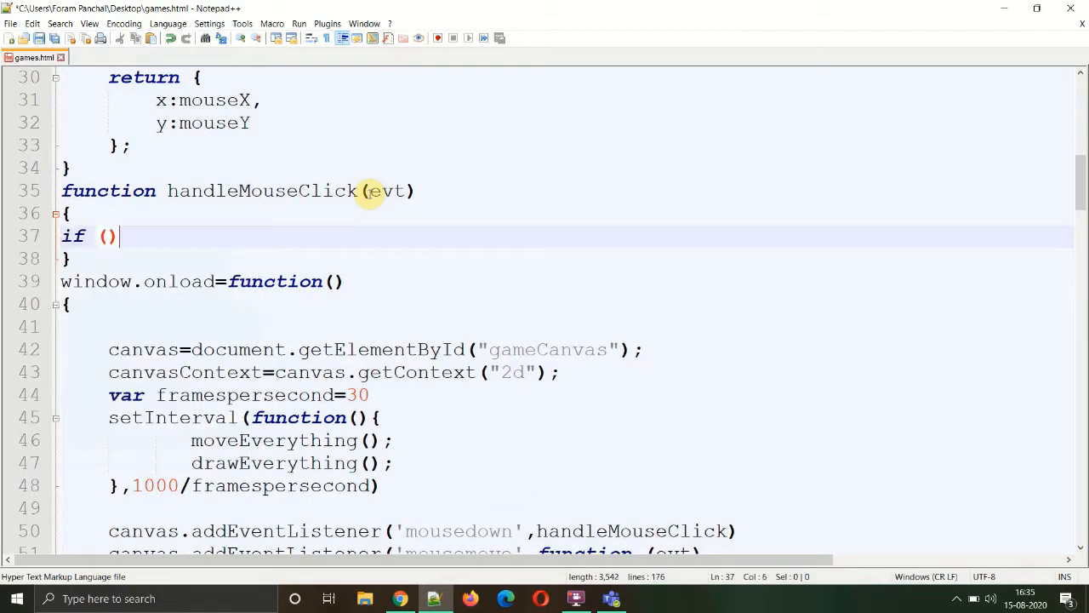
{"action": "type", "text": "showWinscreen"}
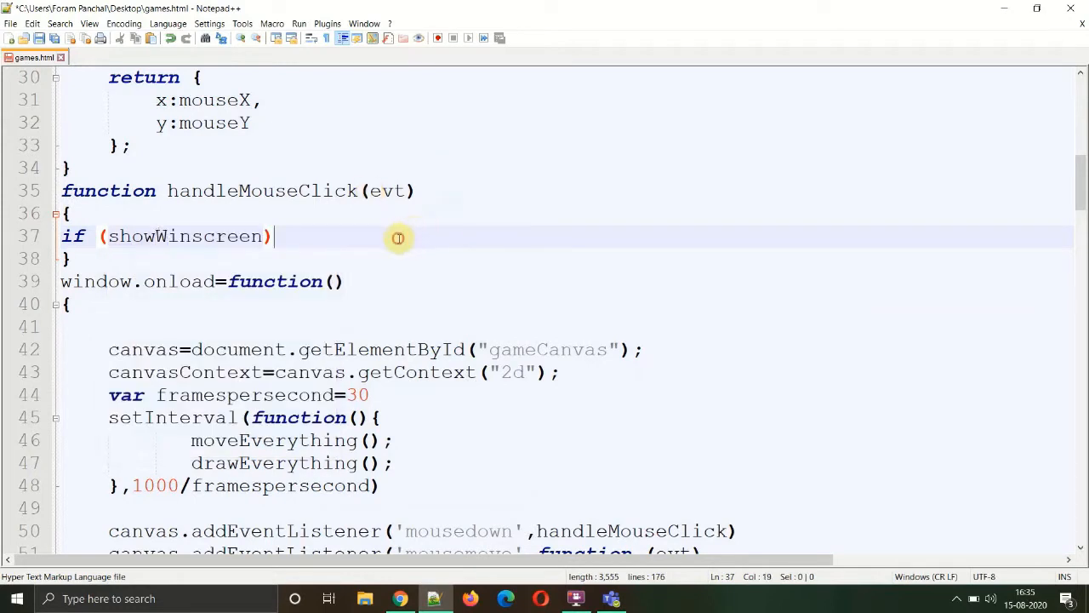
{"action": "key", "text": "Enter"}
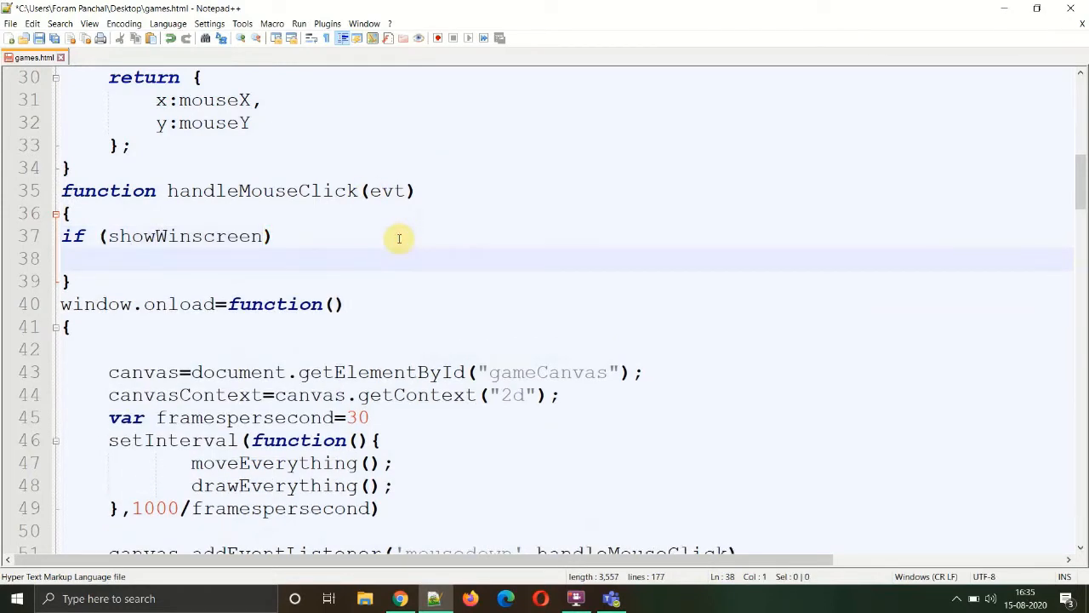
- Inside the if block set player1Score=0; player2score=0; and showWinscreen=false
{"action": "type", "text": "player"}
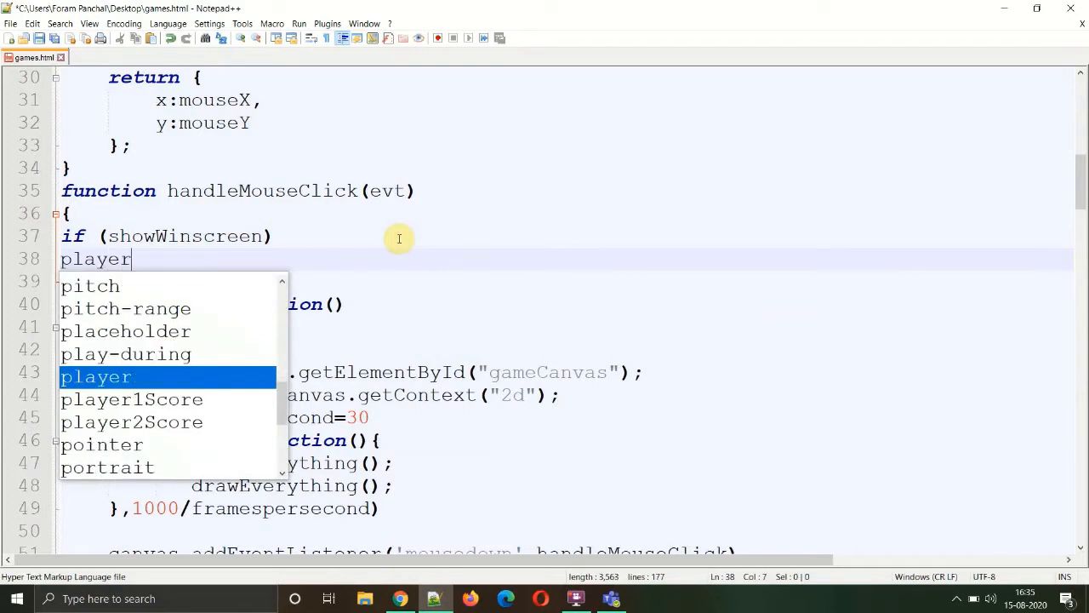
{"action": "type", "text": "1Score=0"}
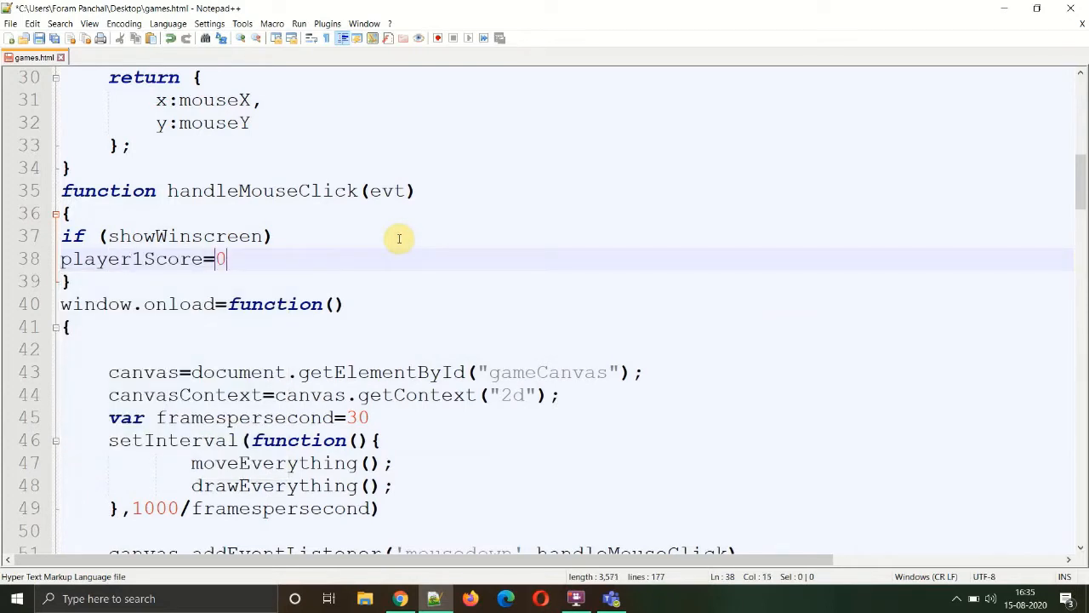
{"action": "type", "text": ";"}
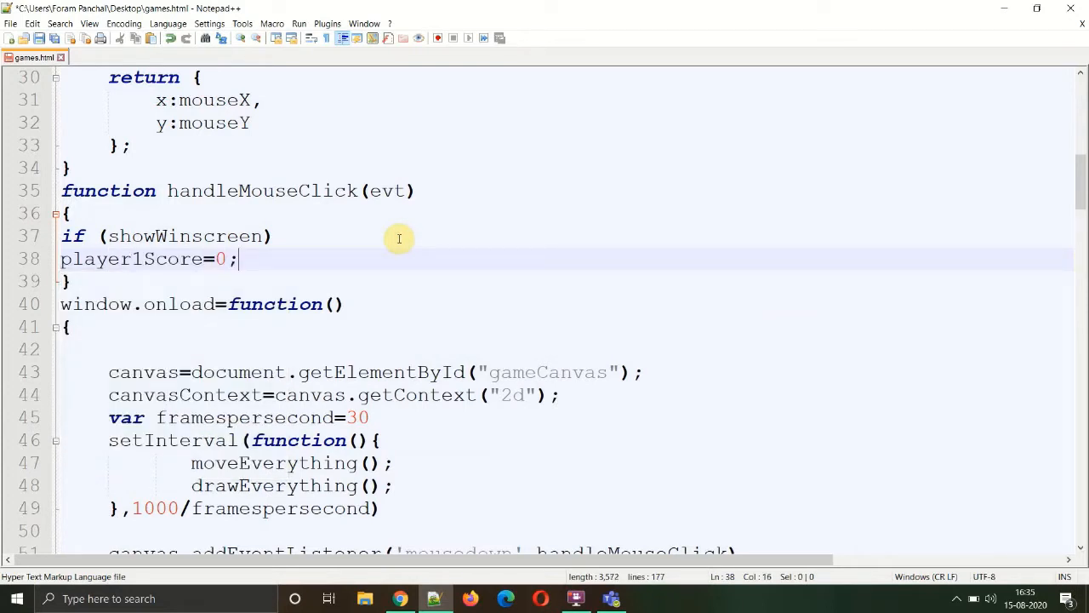
{"action": "type", "text": "player2"}
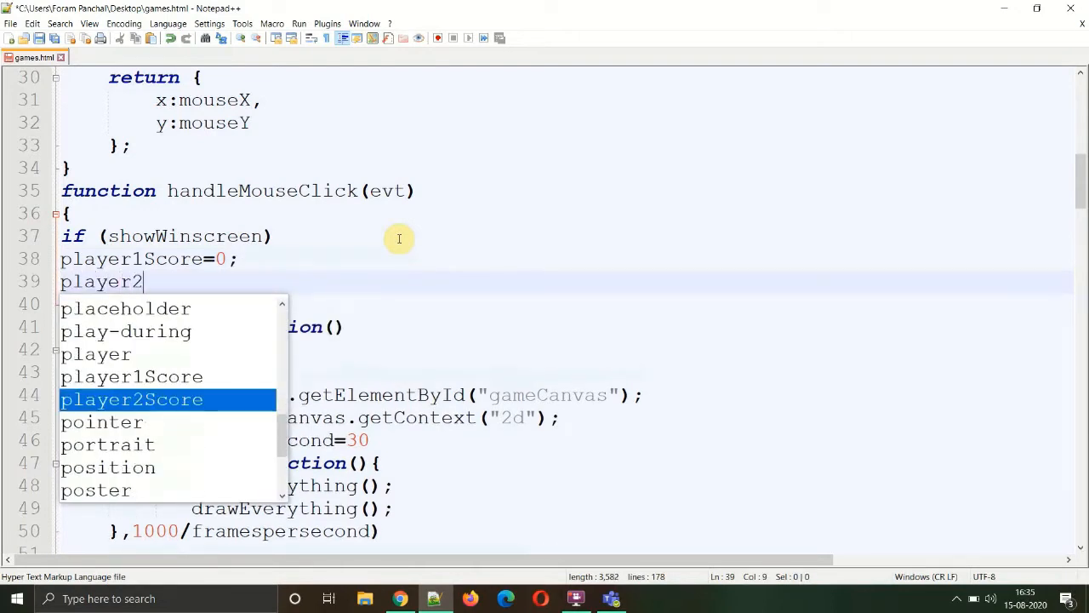
{"action": "type", "text": "score=0;"}
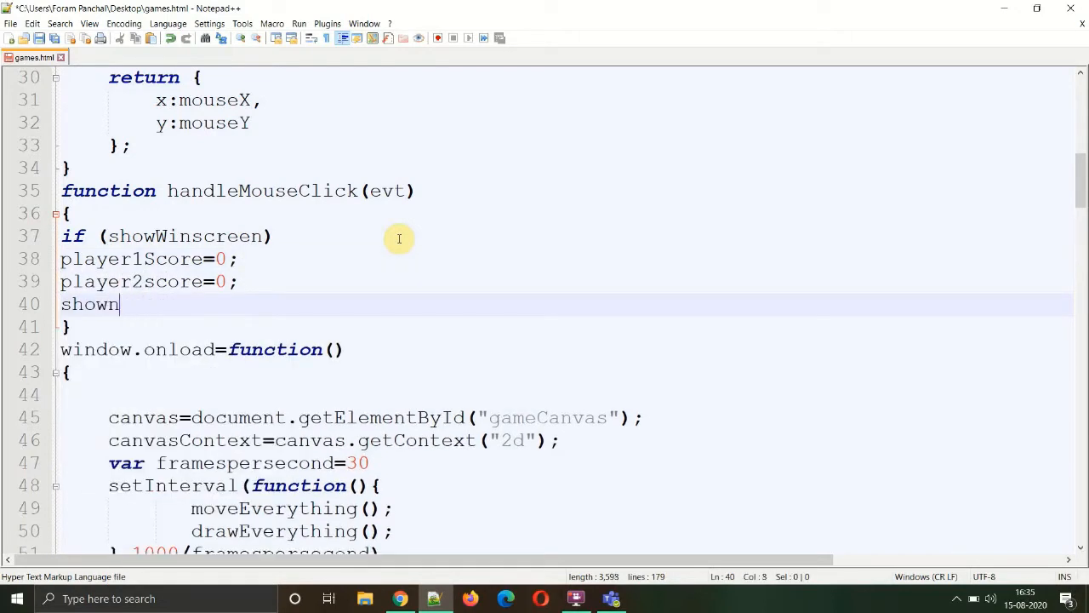
{"action": "key", "text": "Backspace"}
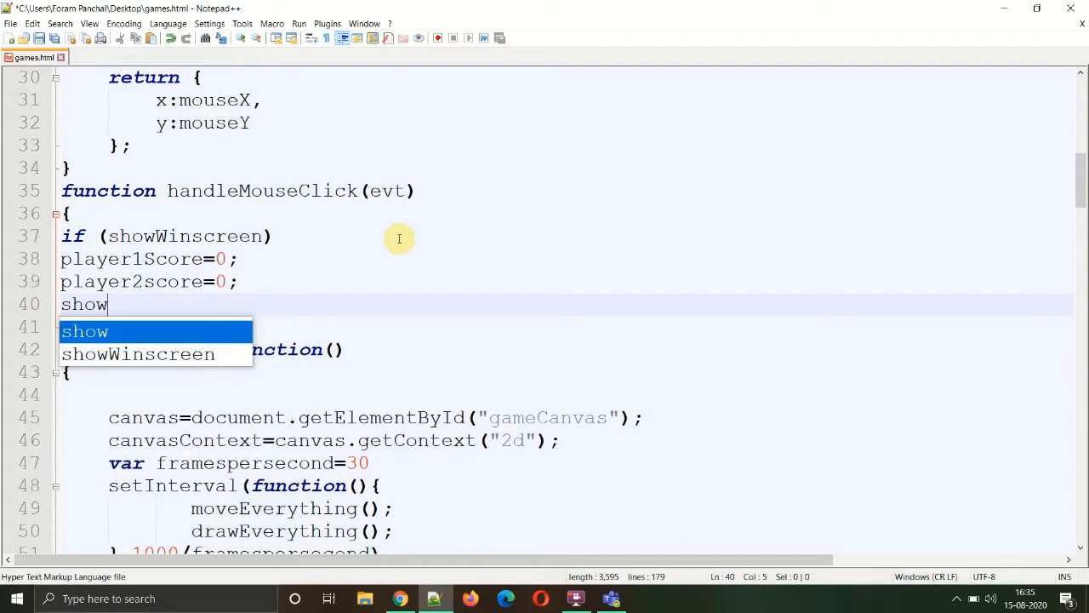
{"action": "type", "text": "Winscreen="}
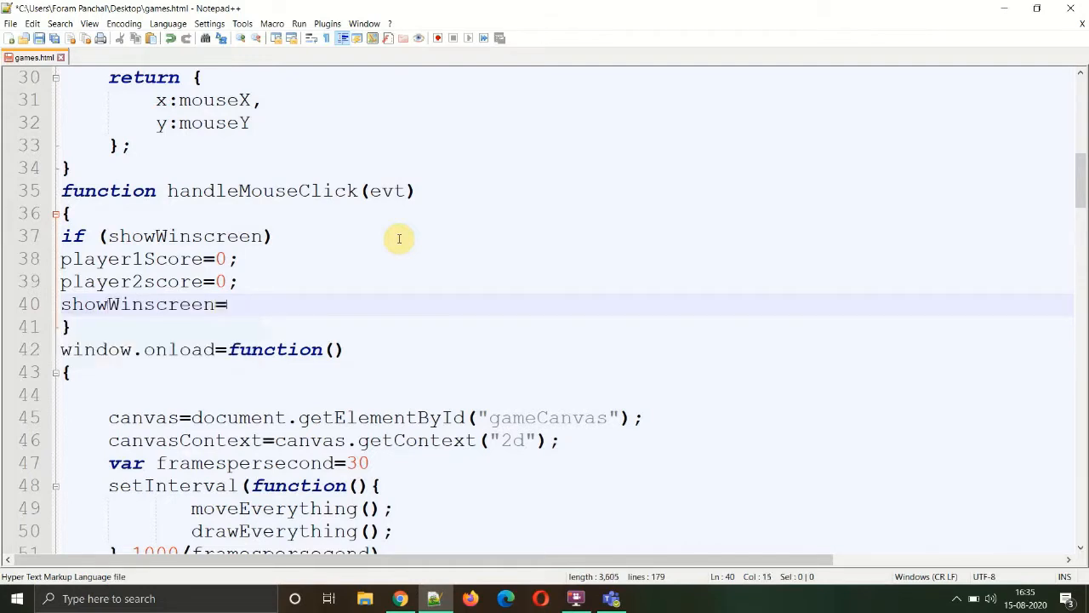
{"action": "type", "text": "FALSE"}
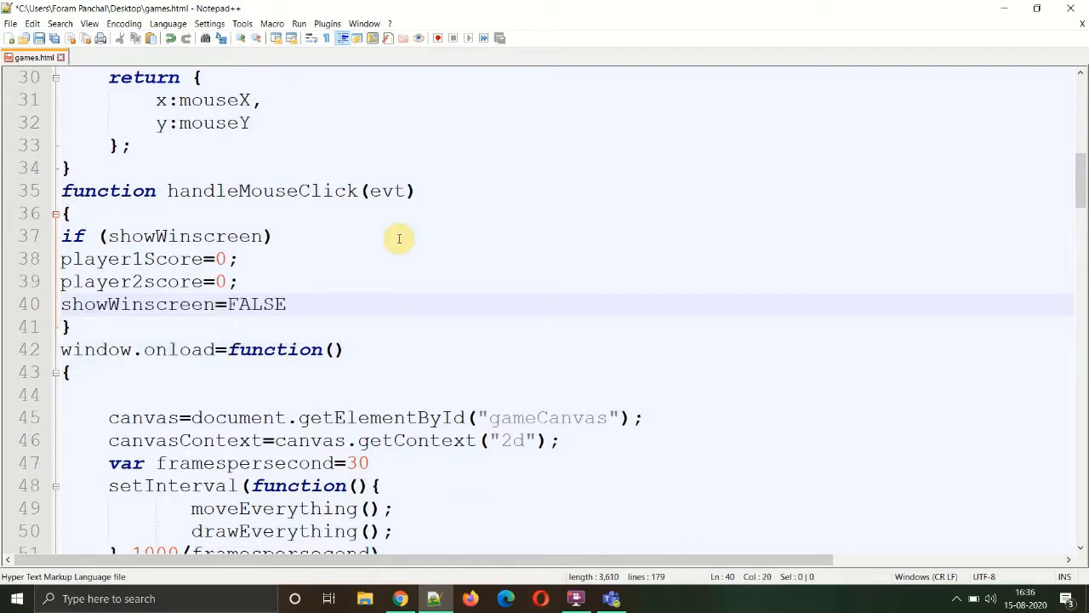
{"action": "type", "text": "false;"}
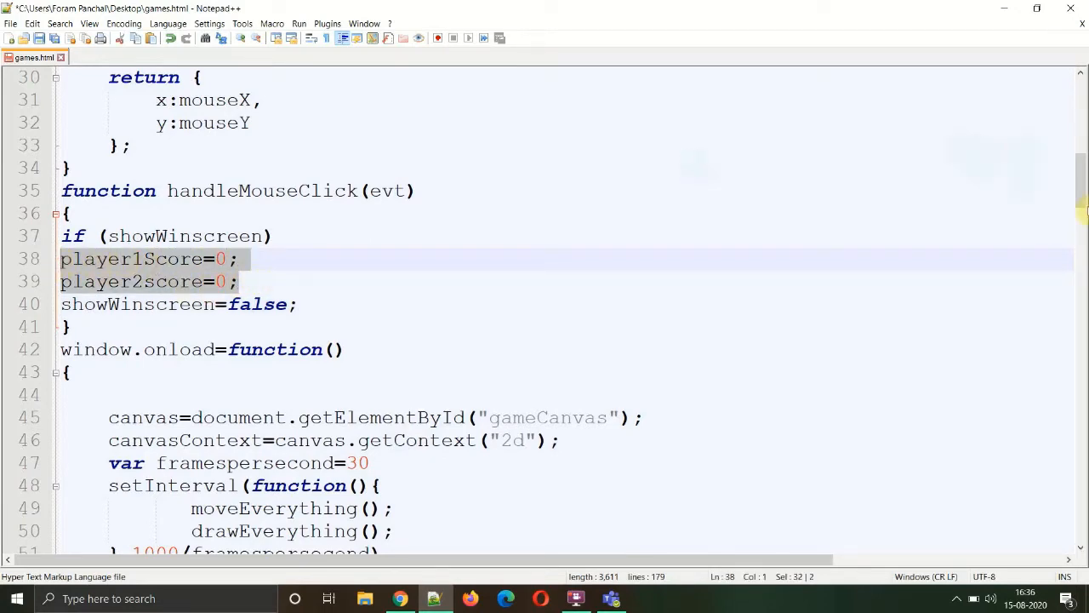
- Delete the player1Score=0 and player2Score=0 lines from ballReset, leaving only showWinscreen=true
{"action": "scroll", "scroll_direction": "down", "scroll_amount": 3}
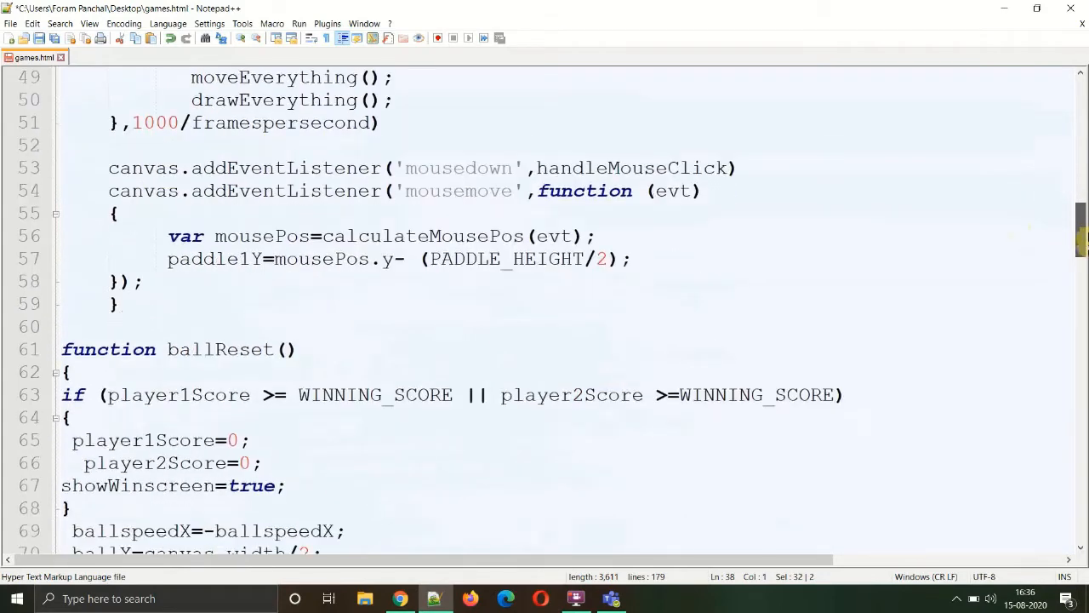
{"action": "scroll", "scroll_direction": "down", "scroll_amount": 3}
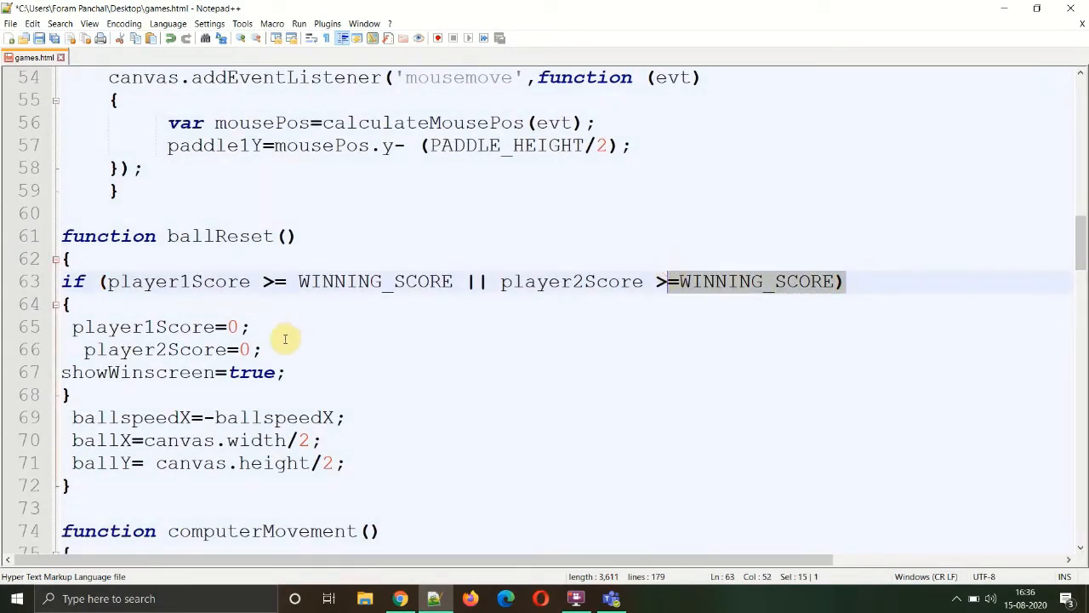
{"action": "mouse_move", "coordinate": [265, 352]}
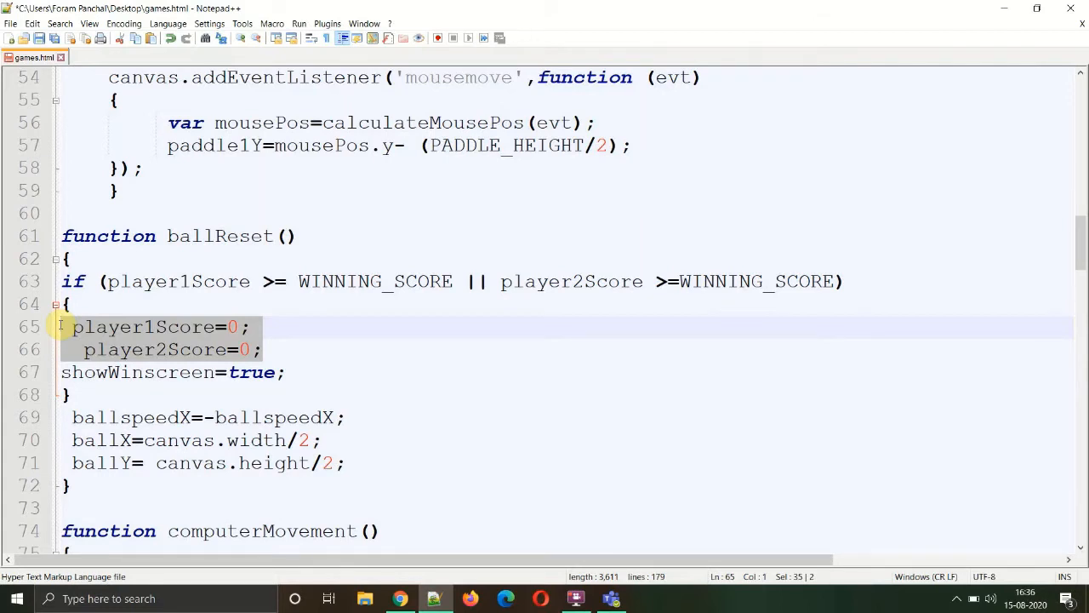
{"action": "key", "text": "Delete"}
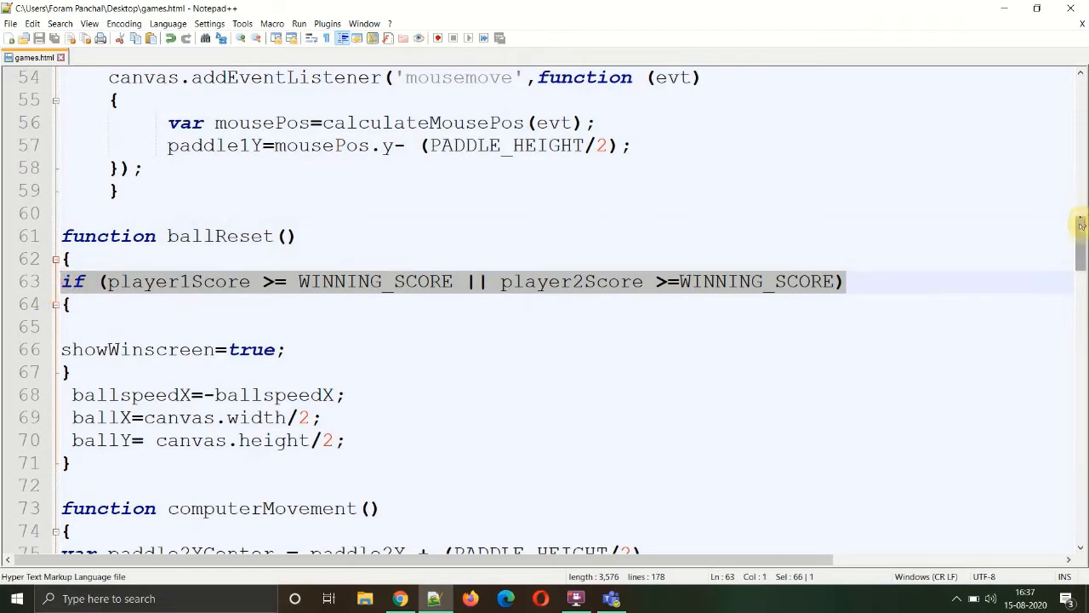
{"action": "scroll", "scroll_direction": "down", "scroll_amount": 3}
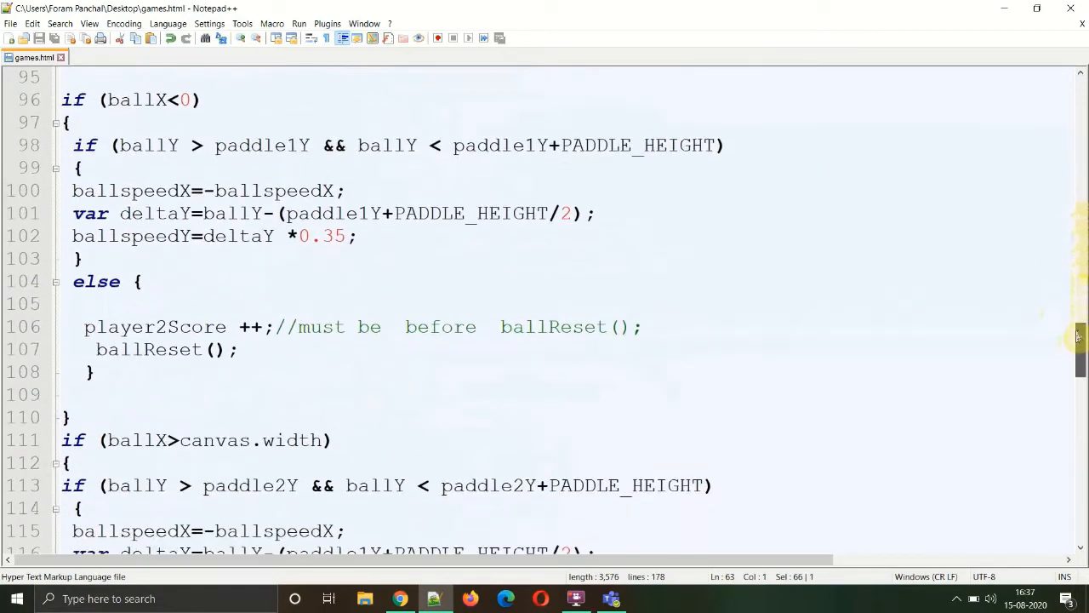
- After the fillStyle line write if (player1Score >= WINNING_SCORE) and else if (player2Score >= WINNING_SCORE) checks
{"action": "scroll", "scroll_direction": "down", "scroll_amount": 3}
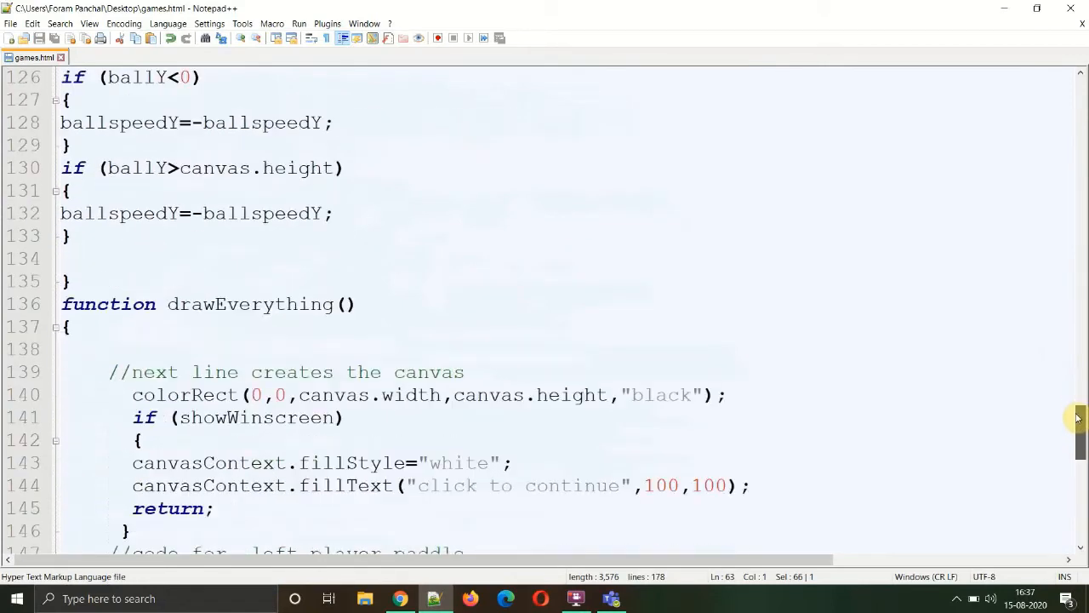
{"action": "scroll", "scroll_direction": "down", "scroll_amount": 3}
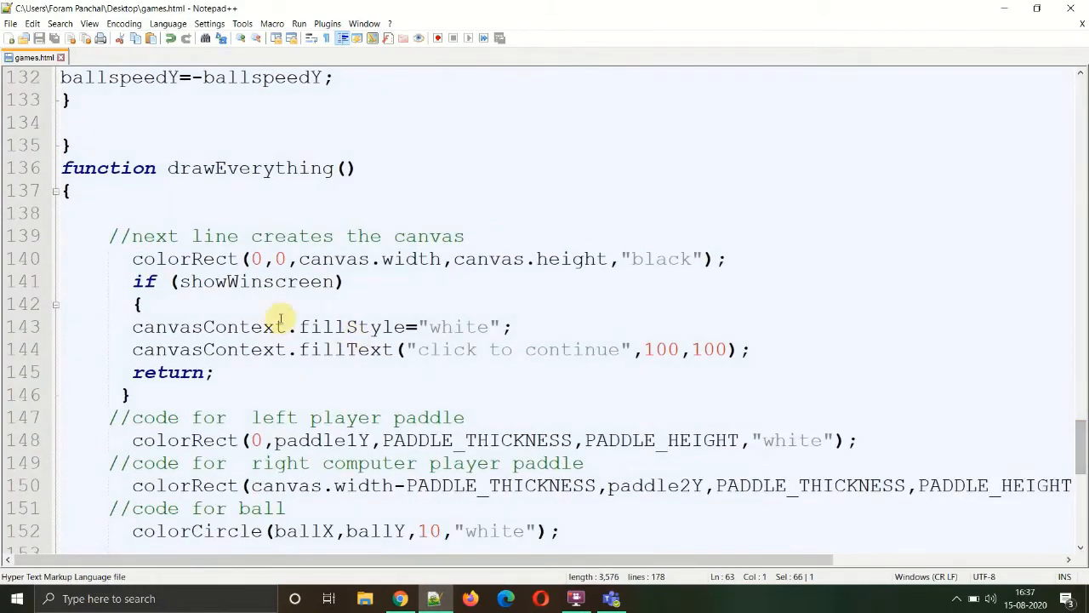
{"action": "mouse_move", "coordinate": [238, 300]}
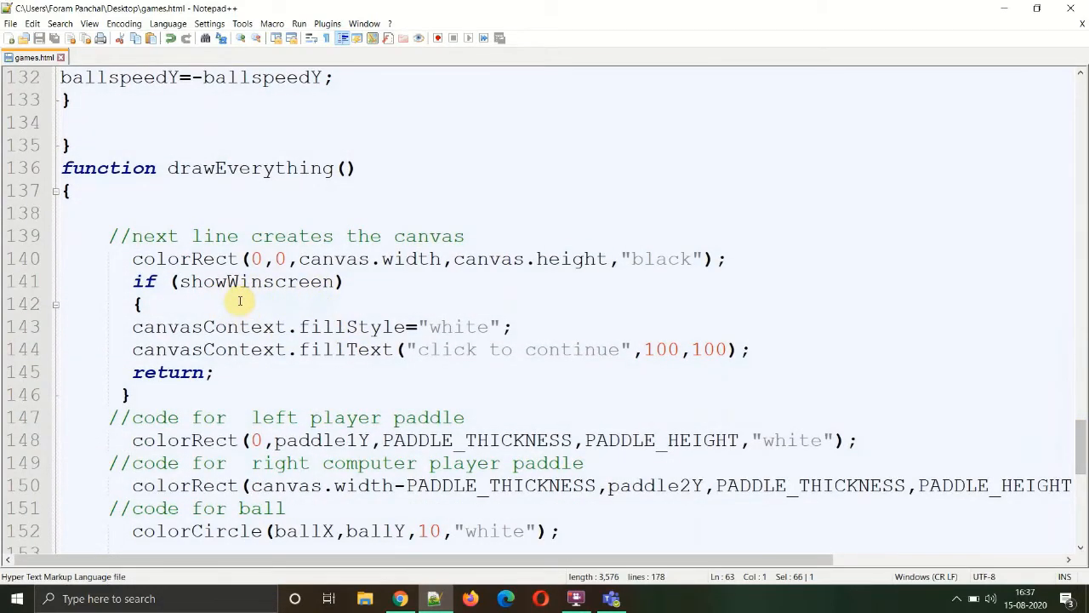
{"action": "mouse_move", "coordinate": [494, 323]}
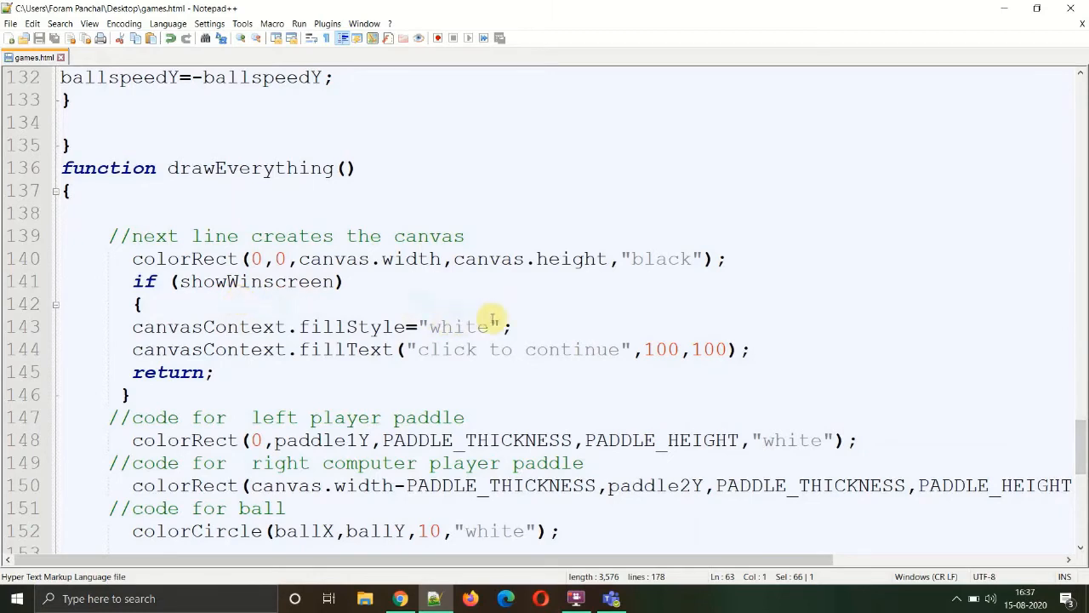
{"action": "left_click", "coordinate": [514, 326]}
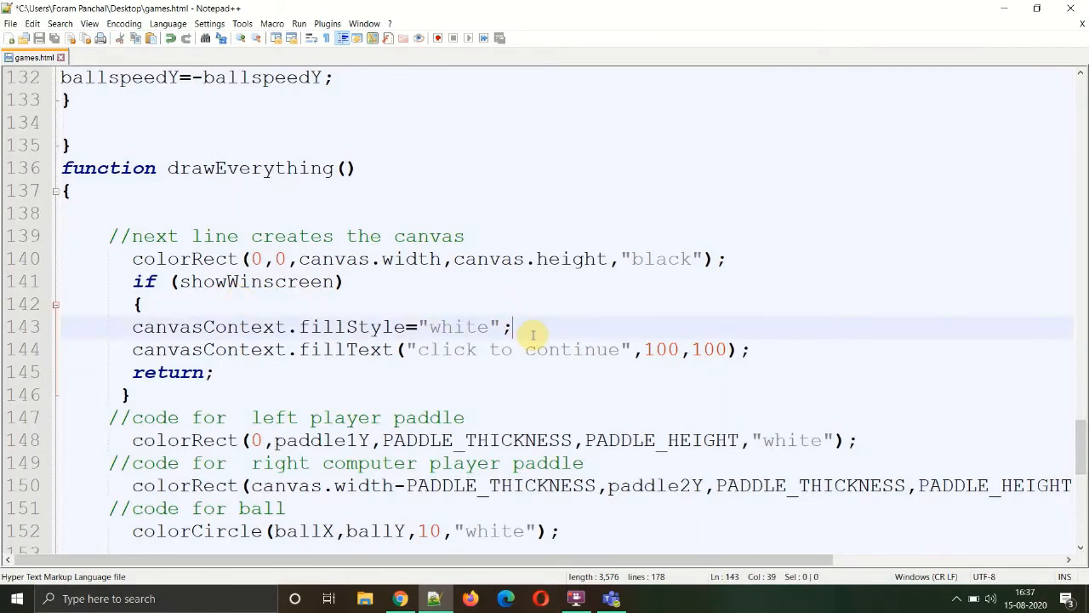
{"action": "type", "text": "if (player1Score >= WINNING_SCORE || player2Score >=WINNING_SCORE)"}
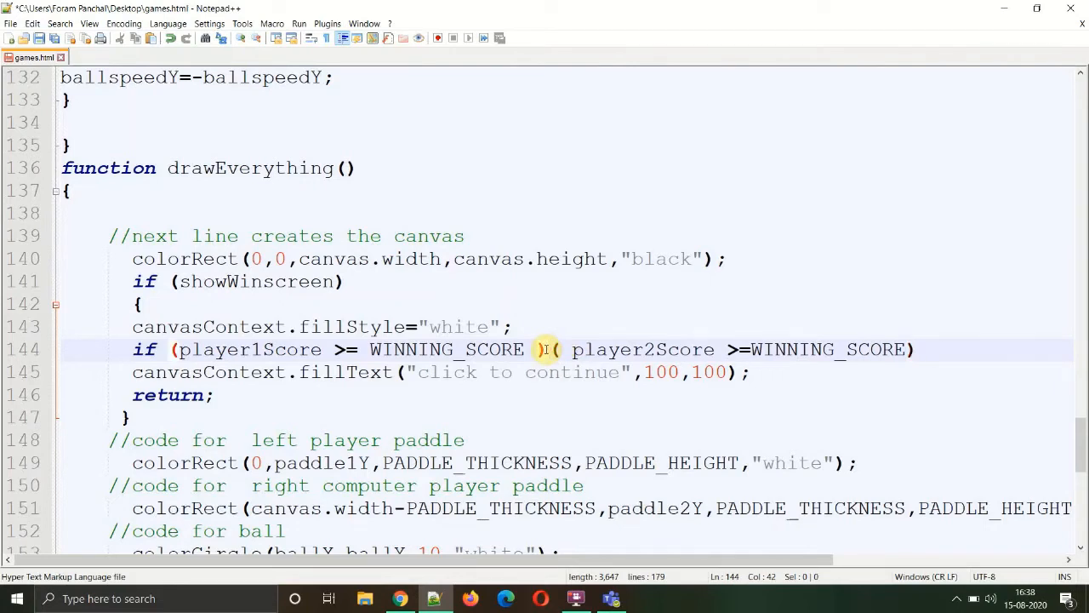
{"action": "key", "text": "Enter"}
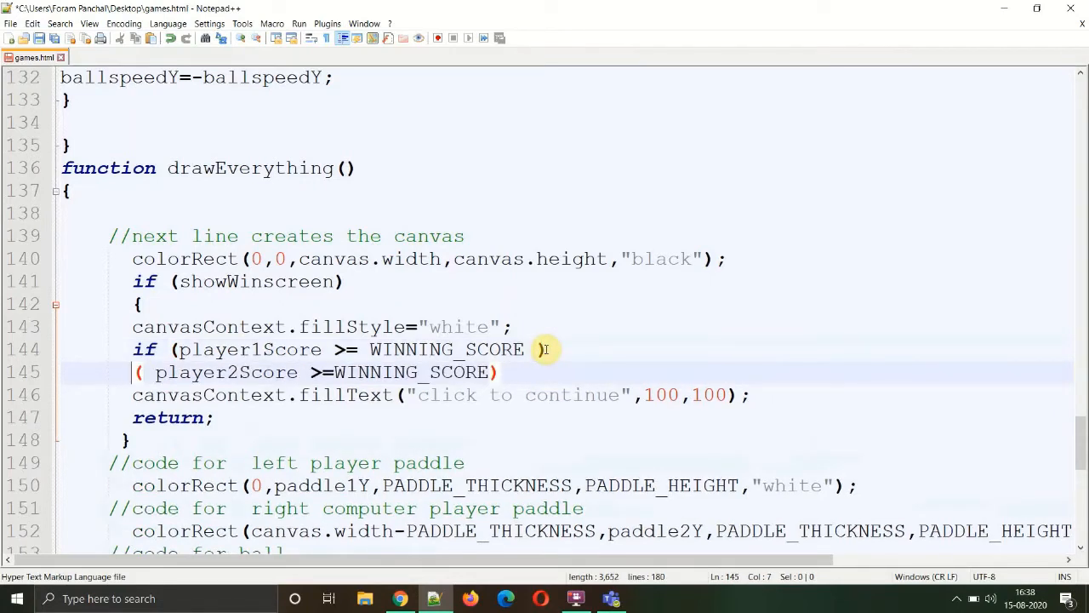
{"action": "type", "text": "else if"}
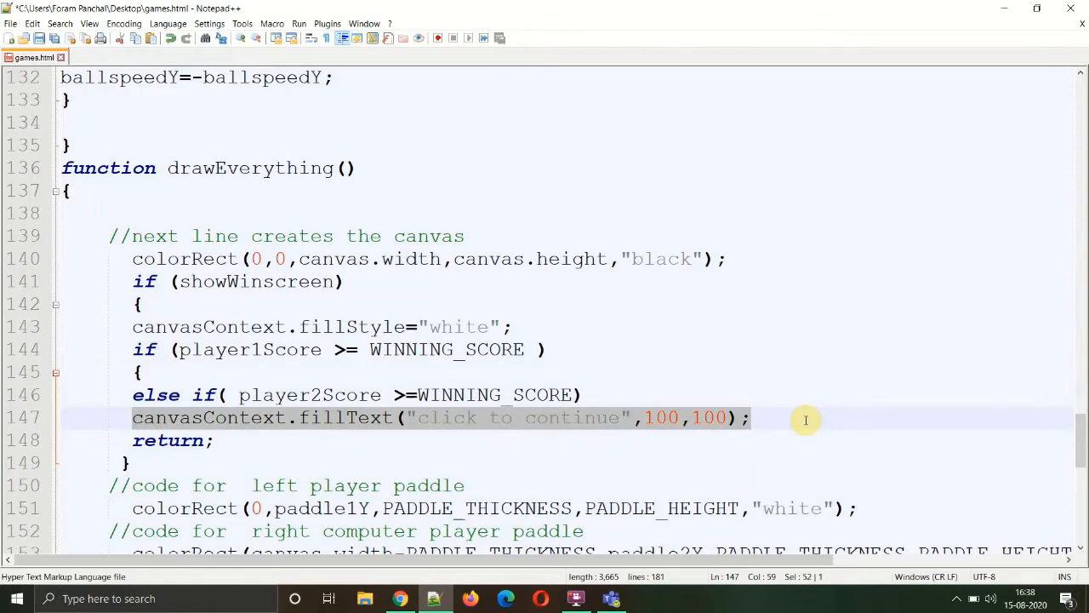
{"action": "mouse_move", "coordinate": [805, 419]}
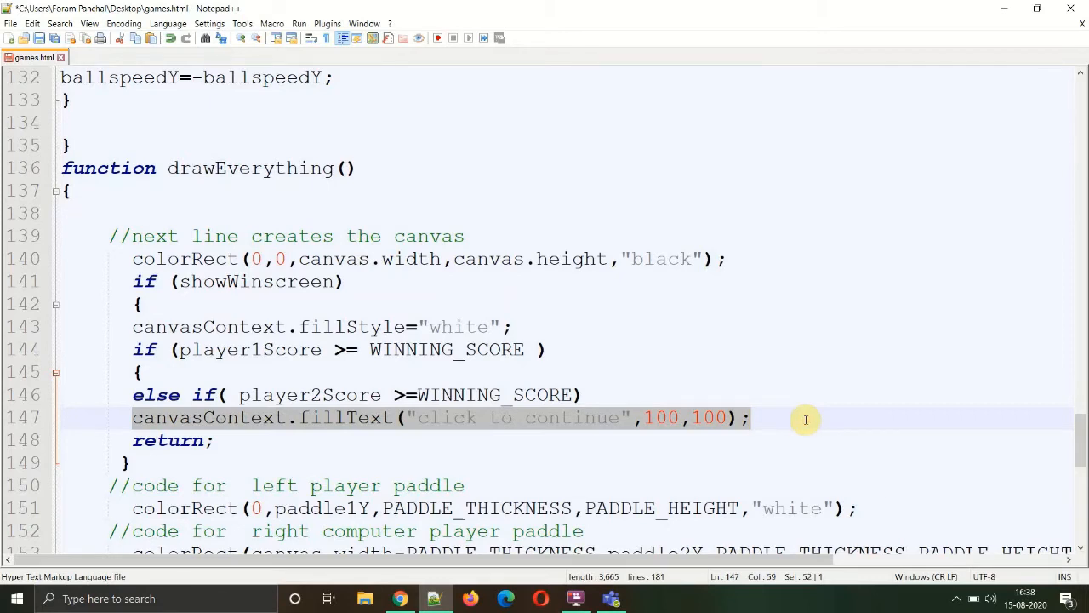
- In the player 1 branch draw canvasContext.fillText("Left player Won!!!",100,100)
{"action": "left_click", "coordinate": [145, 372]}
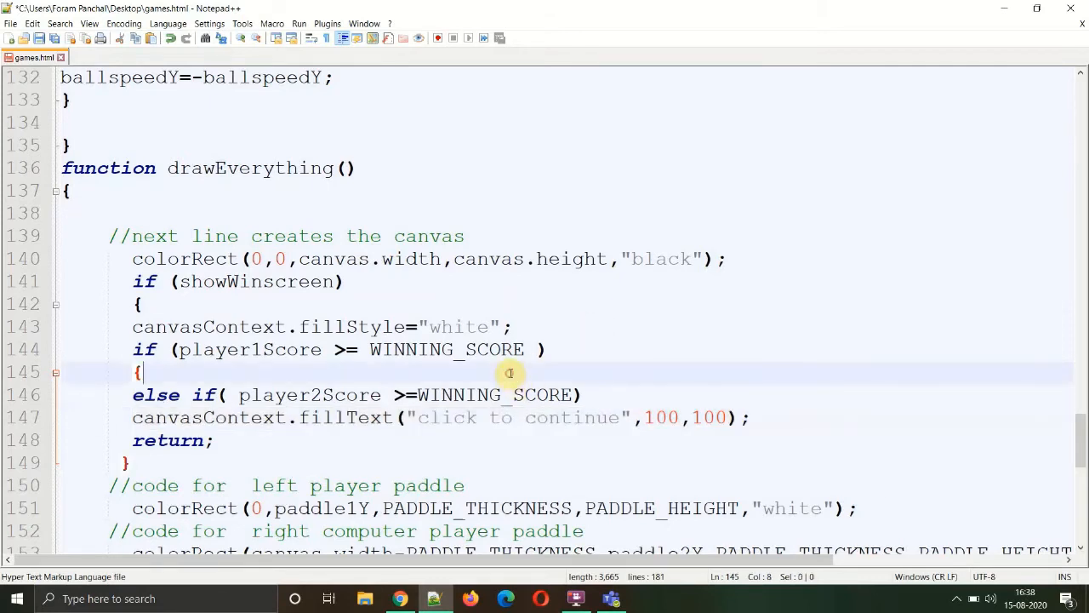
{"action": "type", "text": "canvasContext.fillText(\"click to continue\",100,100);"}
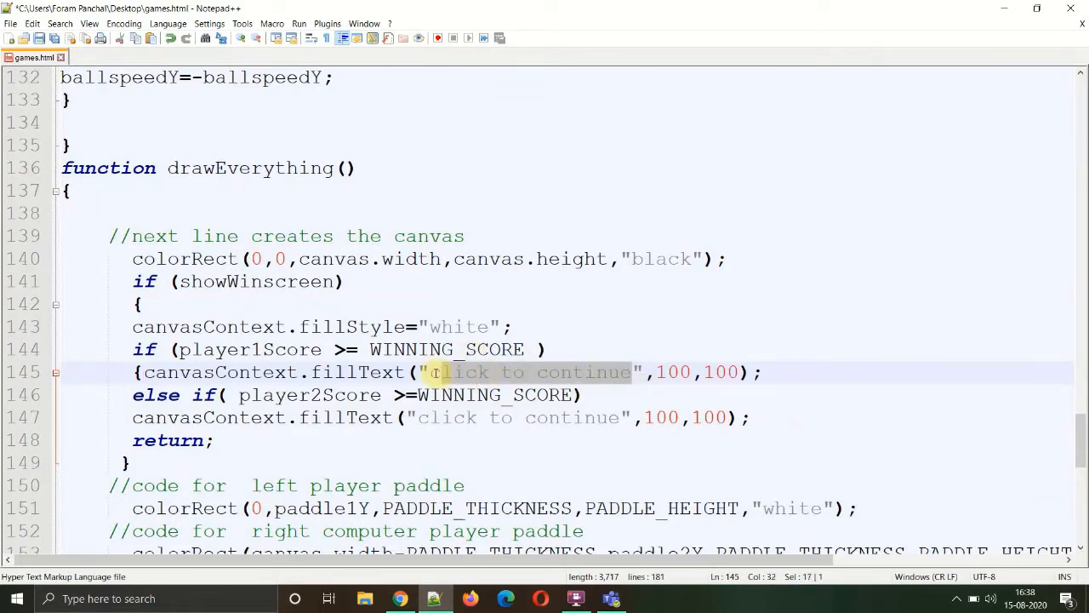
{"action": "mouse_move", "coordinate": [436, 378]}
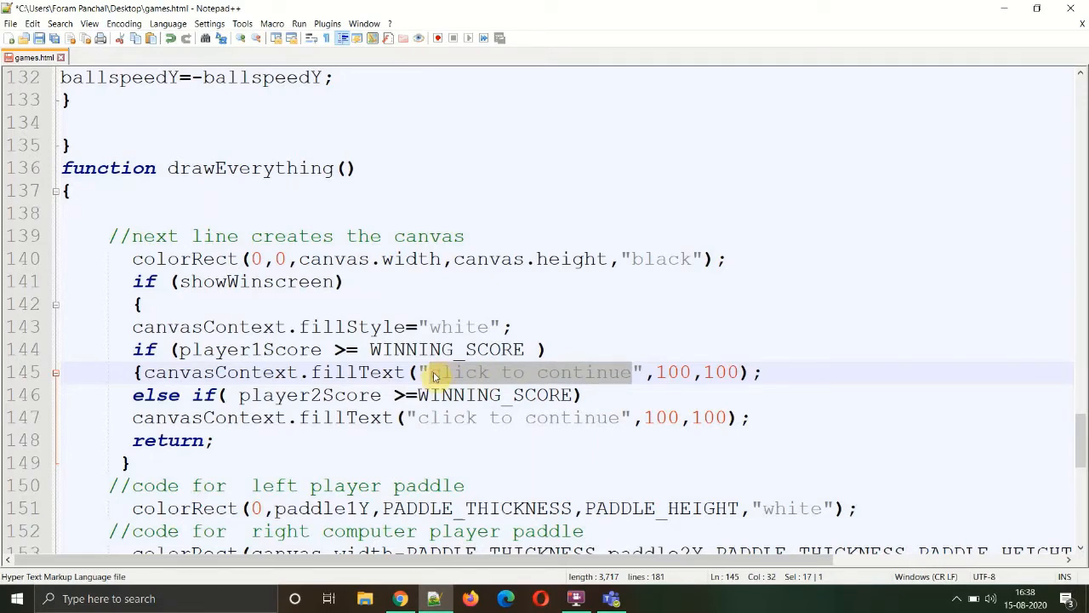
{"action": "type", "text": "Left player"}
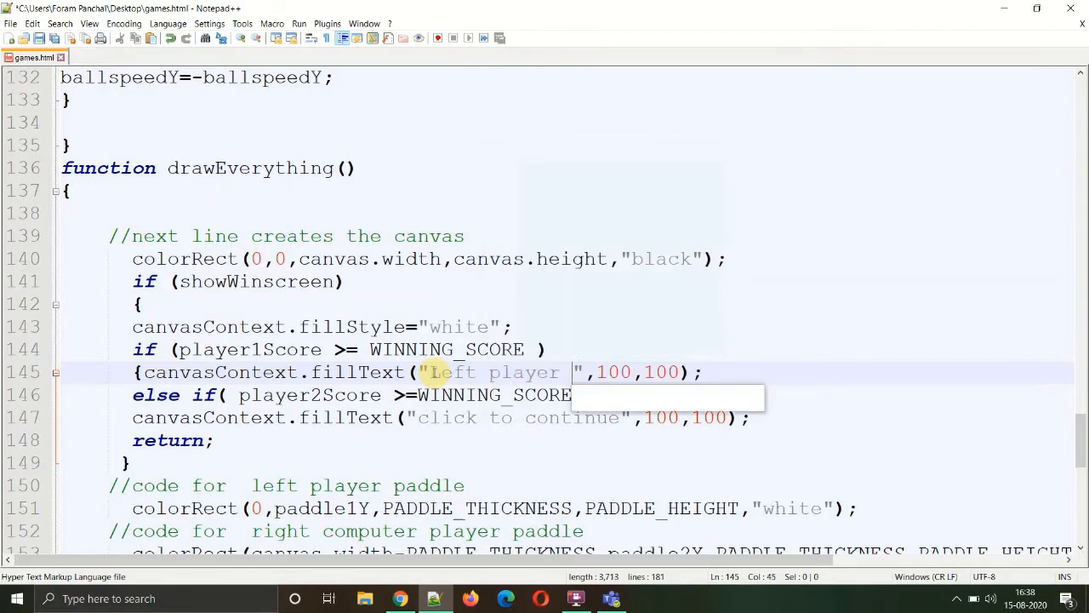
{"action": "type", "text": "Won!!!"}
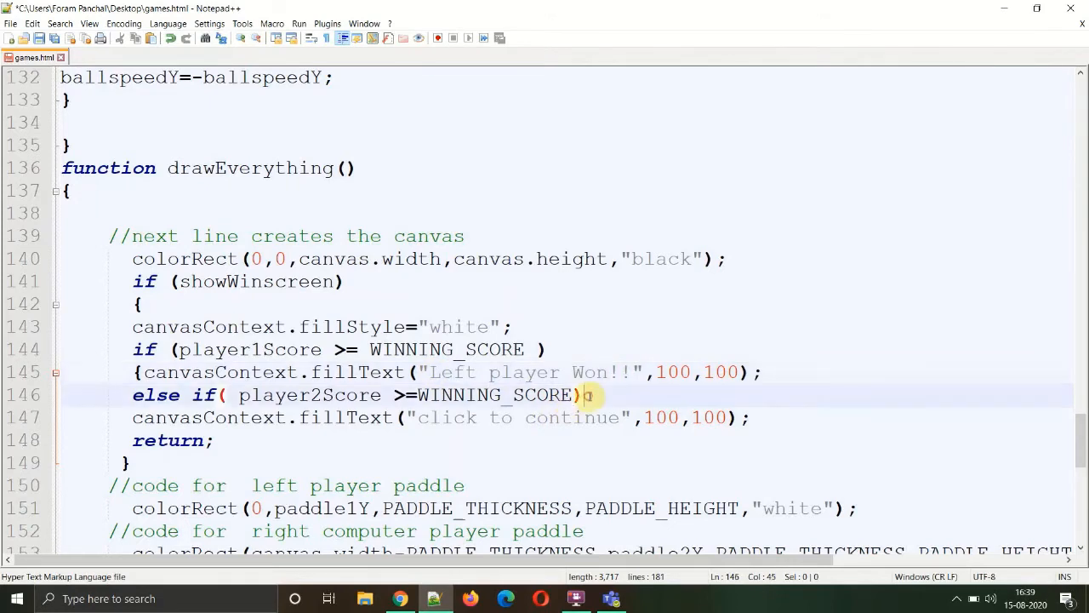
- Give the player 2 else-if branch braces with canvasContext.fillText("Right player Won",100,100)
{"action": "key", "text": "Enter"}
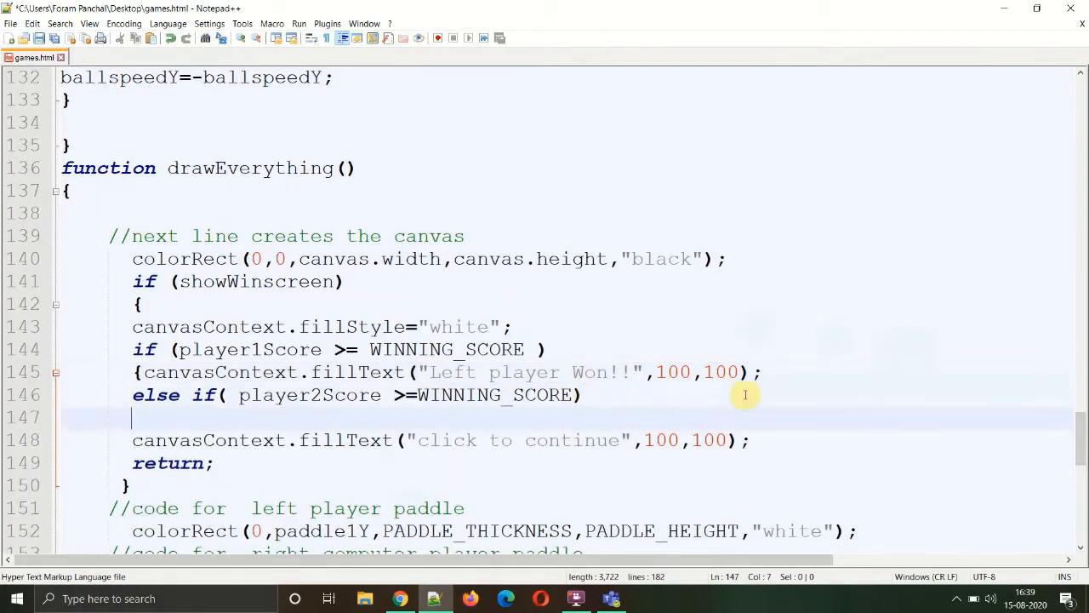
{"action": "left_click", "coordinate": [763, 371]}
{"action": "type", "text": "}"}
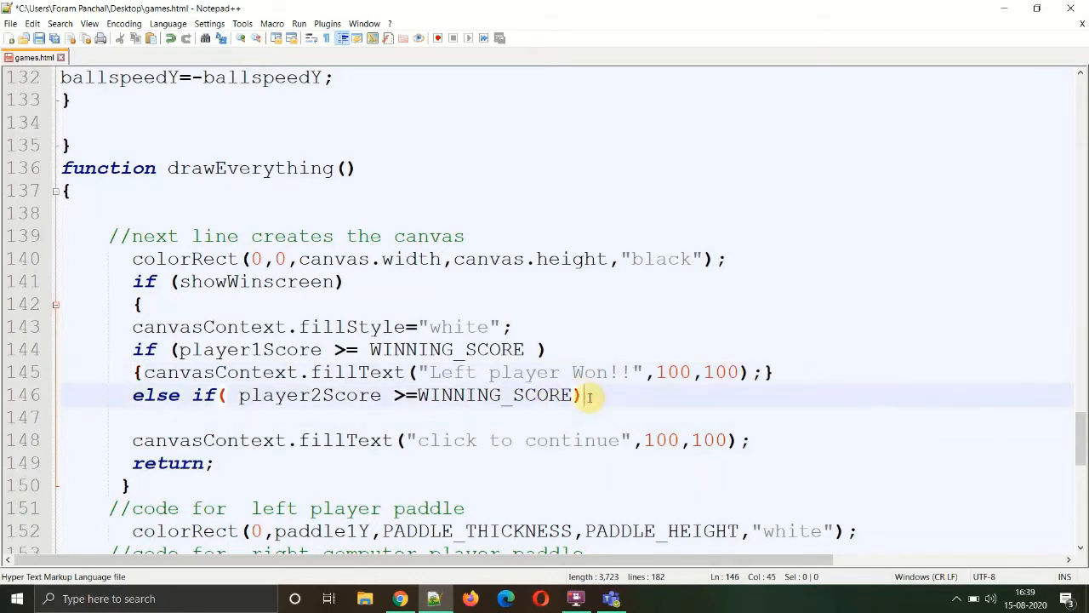
{"action": "type", "text": "{}"}
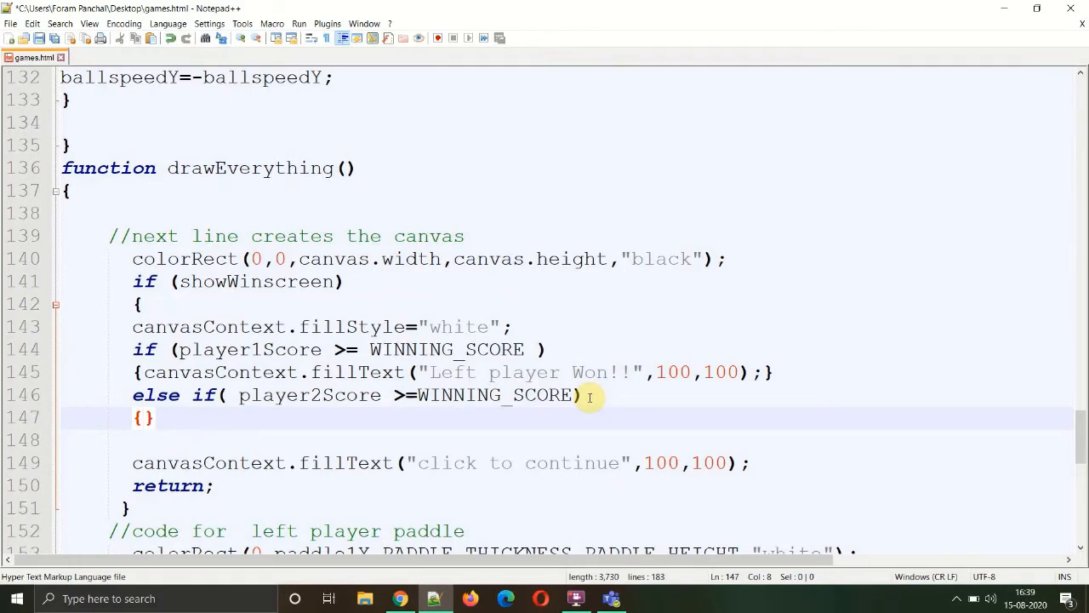
{"action": "type", "text": "canvasContext.fillText(\"click to continue\",100,100);"}
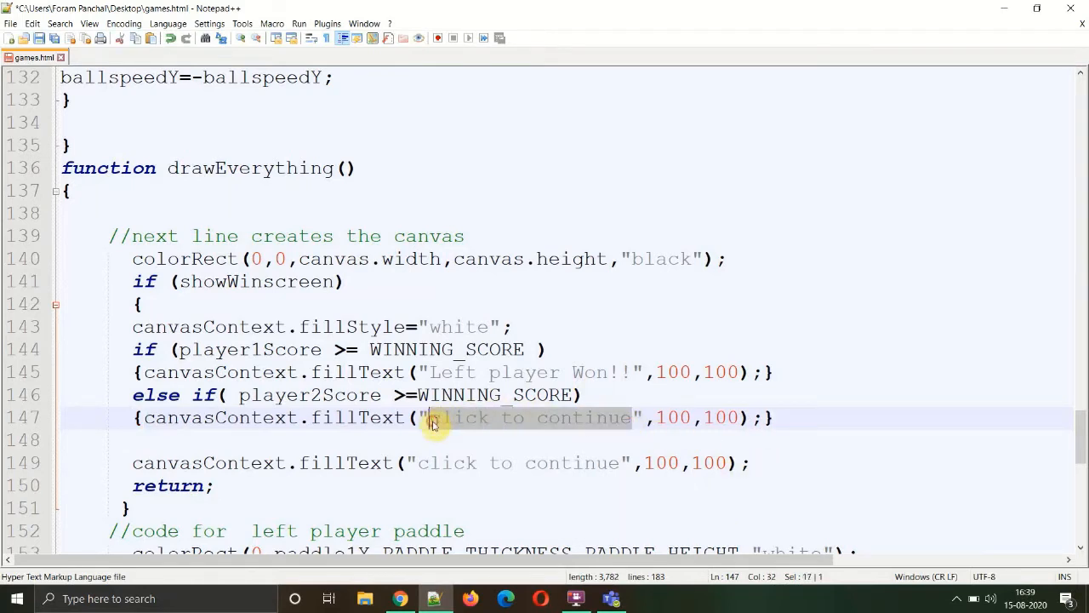
{"action": "type", "text": "rig"}
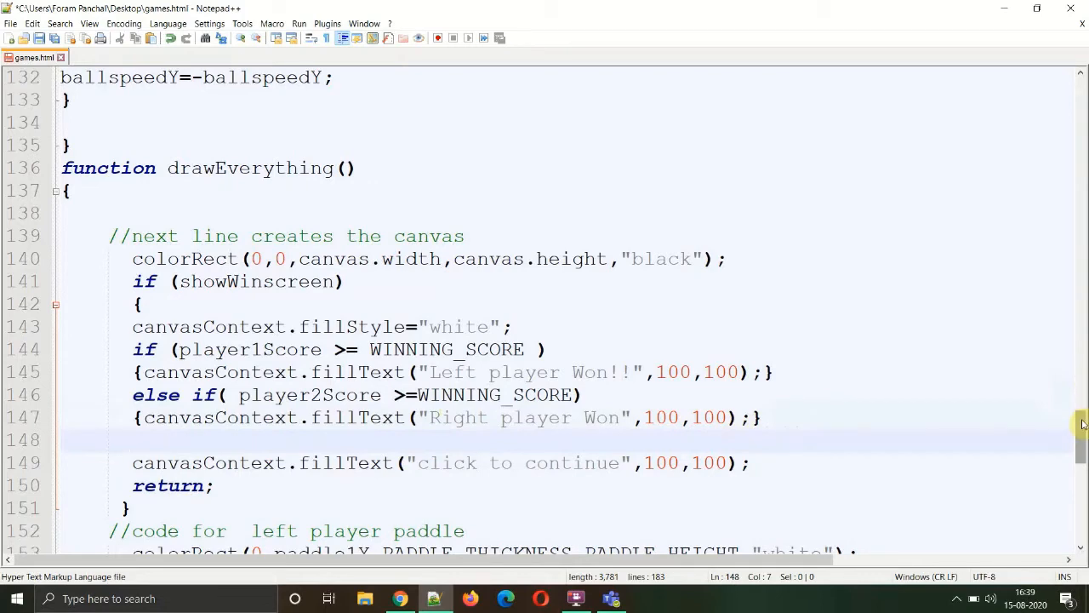
- Change the winner messages to draw at 350,200 and the click-to-continue prompt's x to 350
{"action": "scroll", "scroll_direction": "down", "scroll_amount": 3}
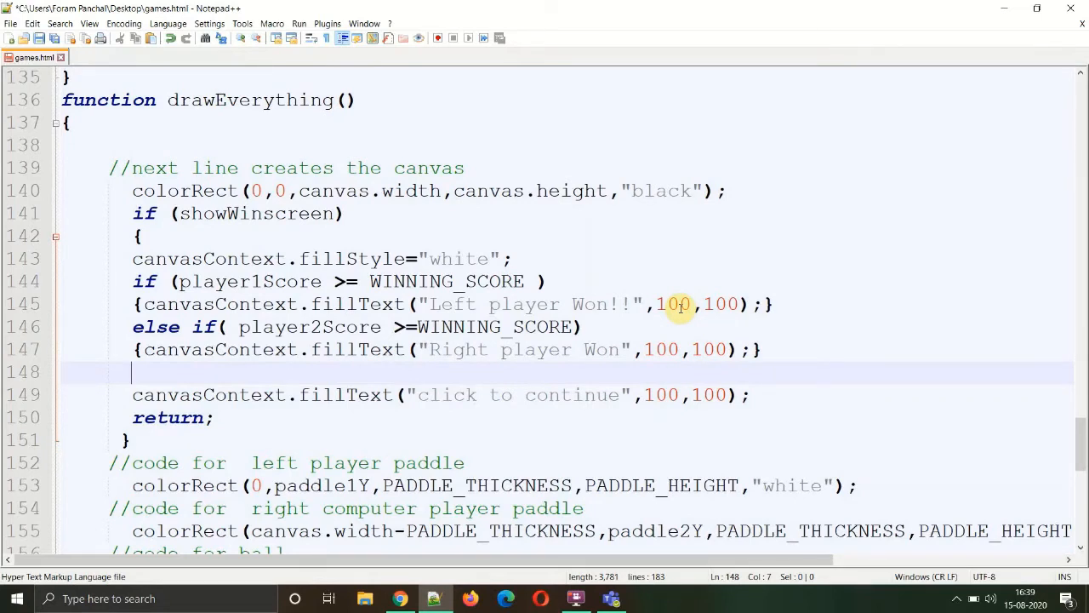
{"action": "left_click", "coordinate": [681, 303]}
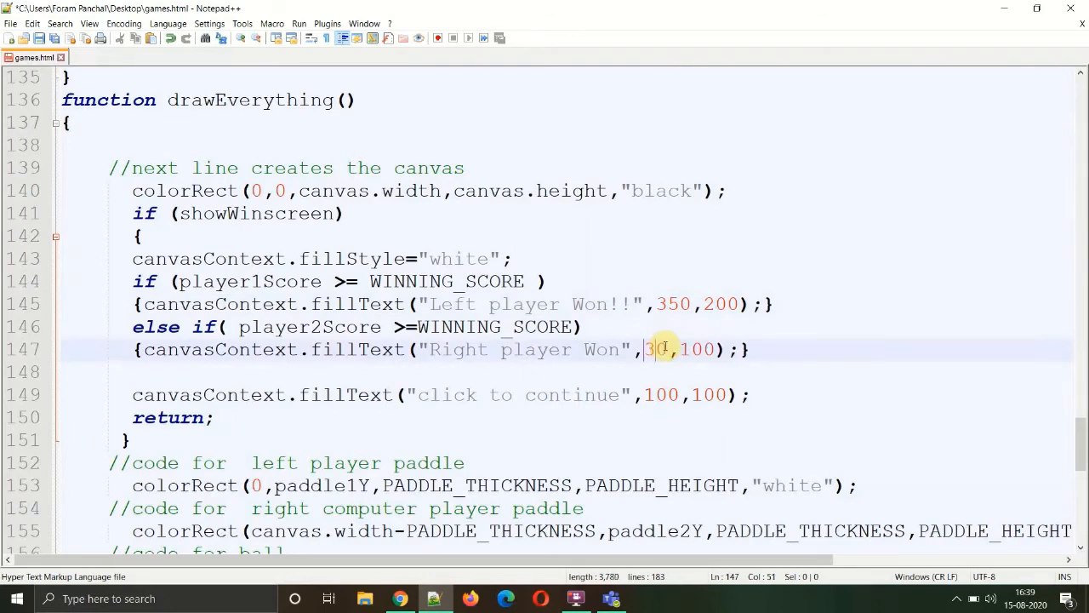
{"action": "type", "text": "5"}
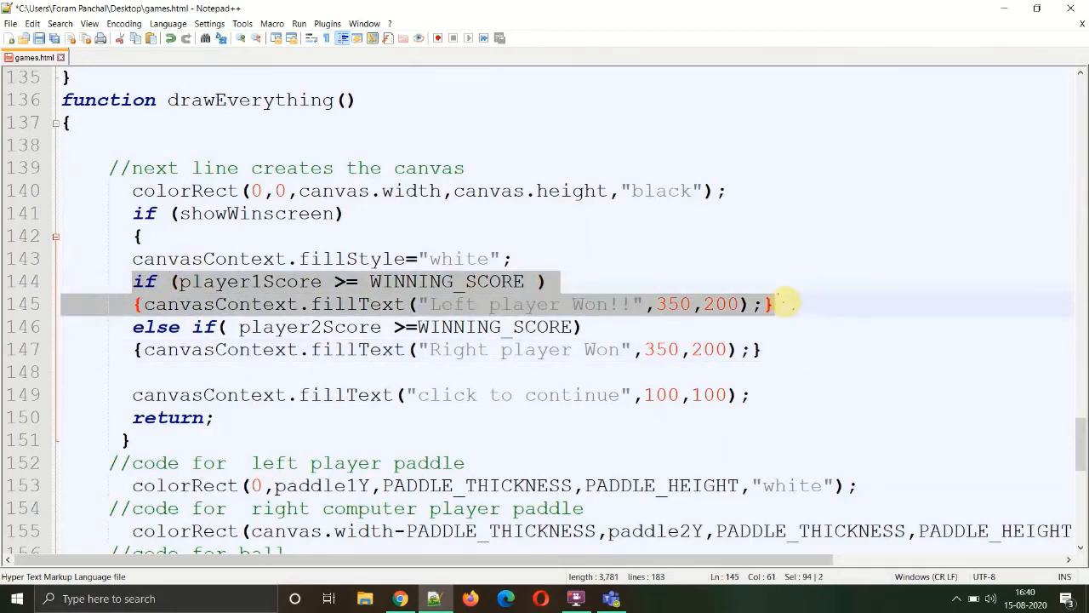
{"action": "mouse_move", "coordinate": [786, 303]}
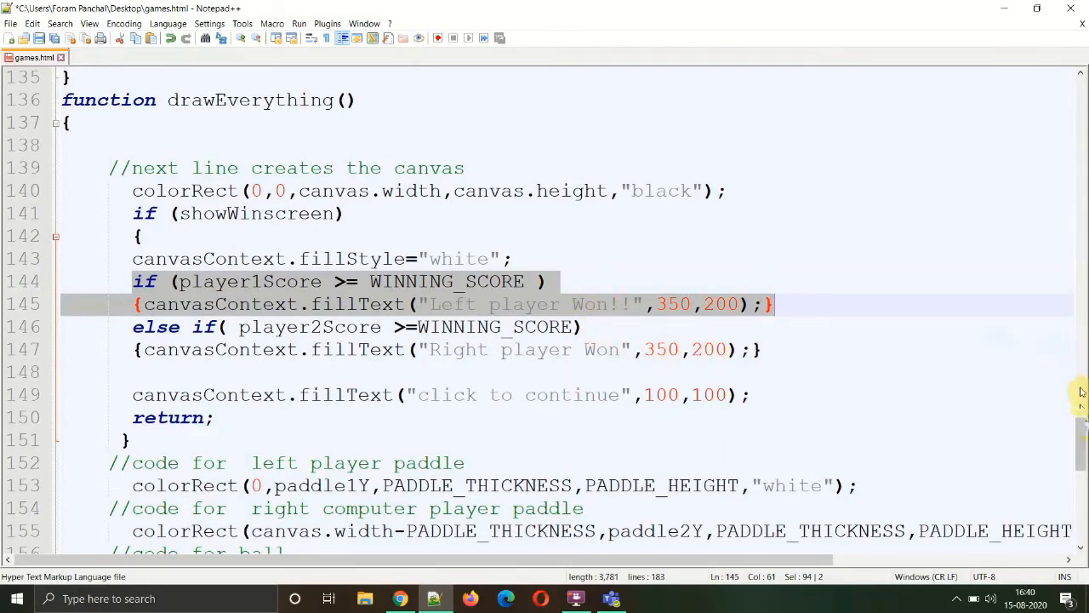
{"action": "scroll", "scroll_direction": "down", "scroll_amount": 3}
{"action": "type", "text": "35"}
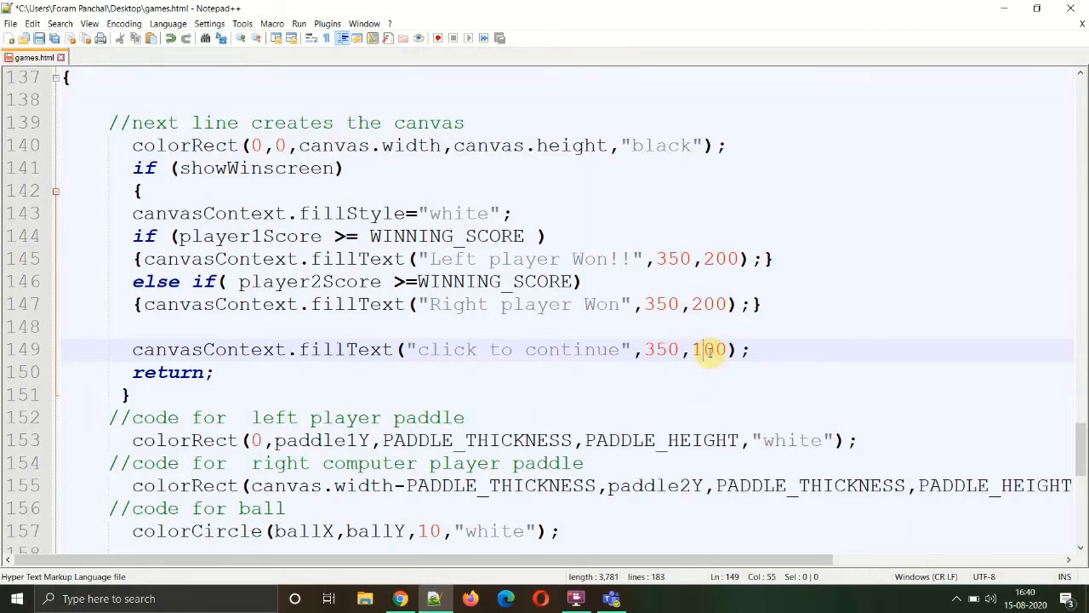
{"action": "key", "text": "Backspace"}
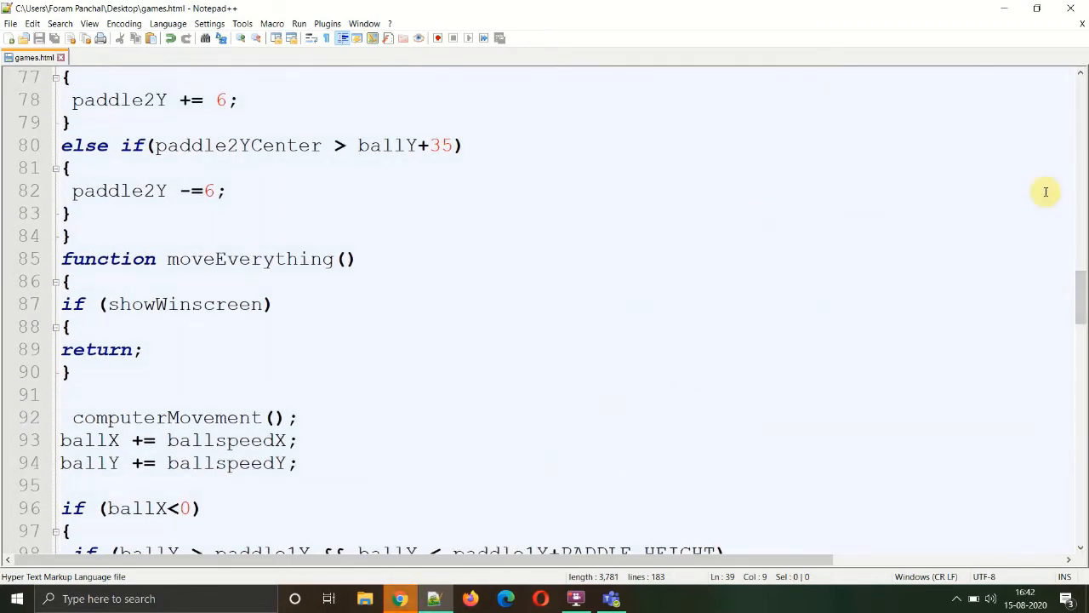
- Start a new function drawNet() at the bottom of the script
{"action": "scroll", "scroll_direction": "down", "scroll_amount": 3}
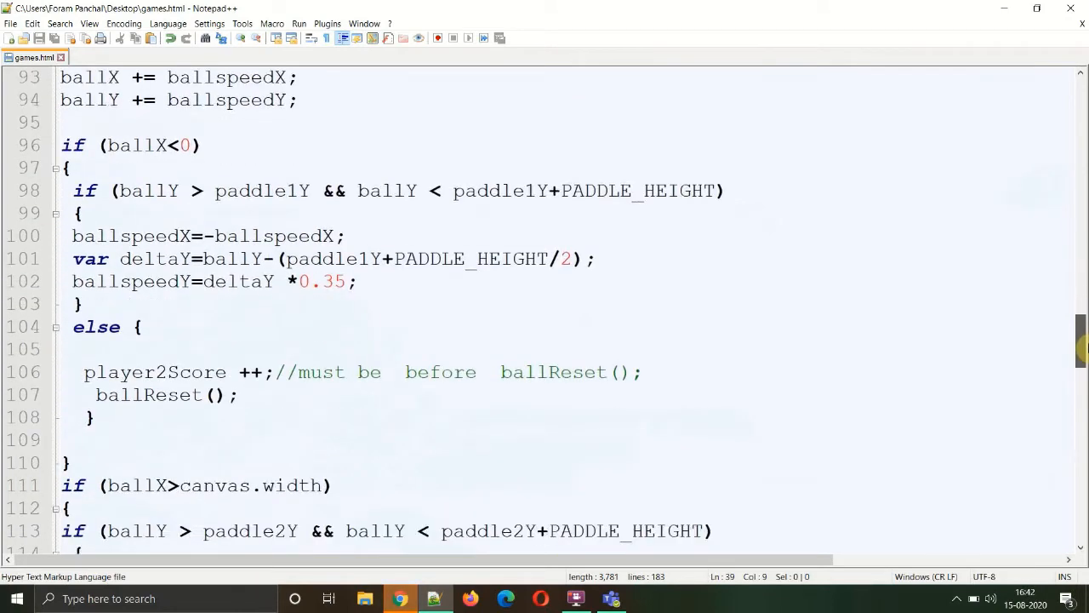
{"action": "scroll", "scroll_direction": "down", "scroll_amount": 3}
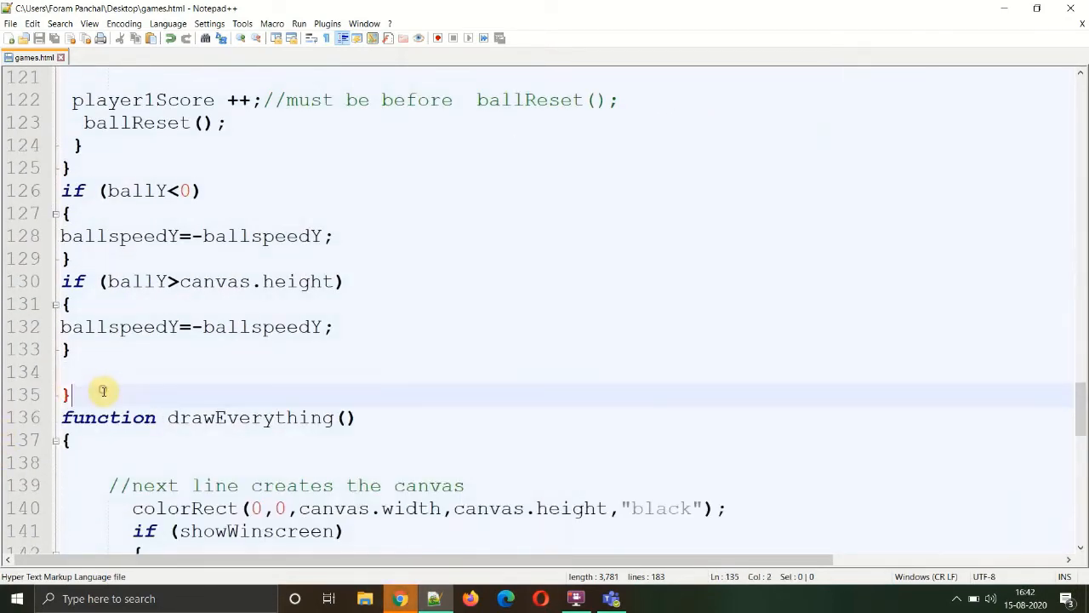
{"action": "type", "text": "function drawNet("}
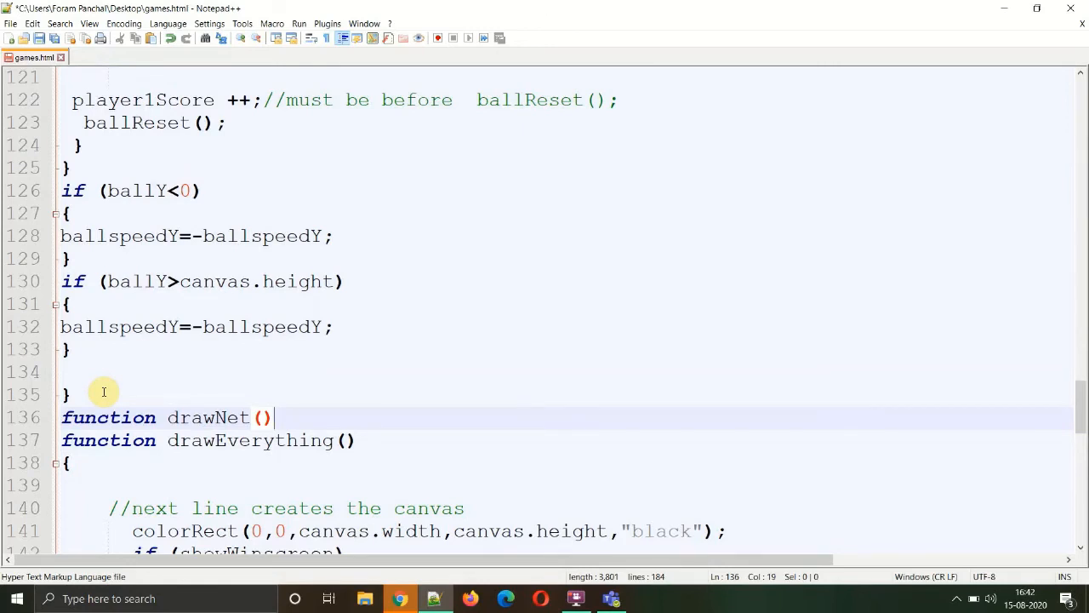
{"action": "key", "text": "Enter"}
{"action": "type", "text": "{"}
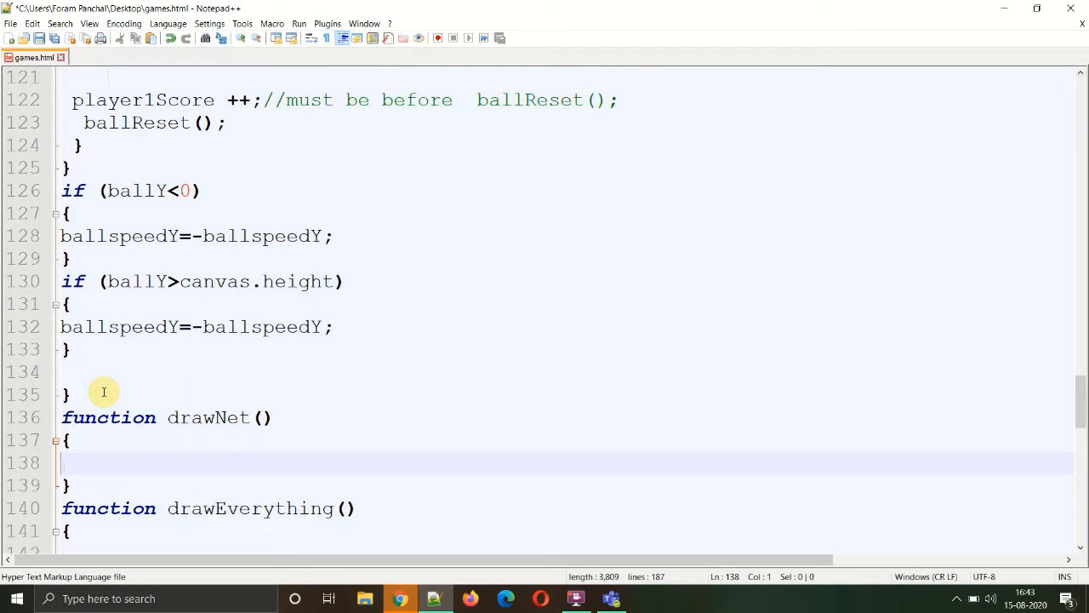
- Inside drawNet write for (var i=0;i<canvas.height;i+=40) with an empty body
{"action": "type", "text": "for ("}
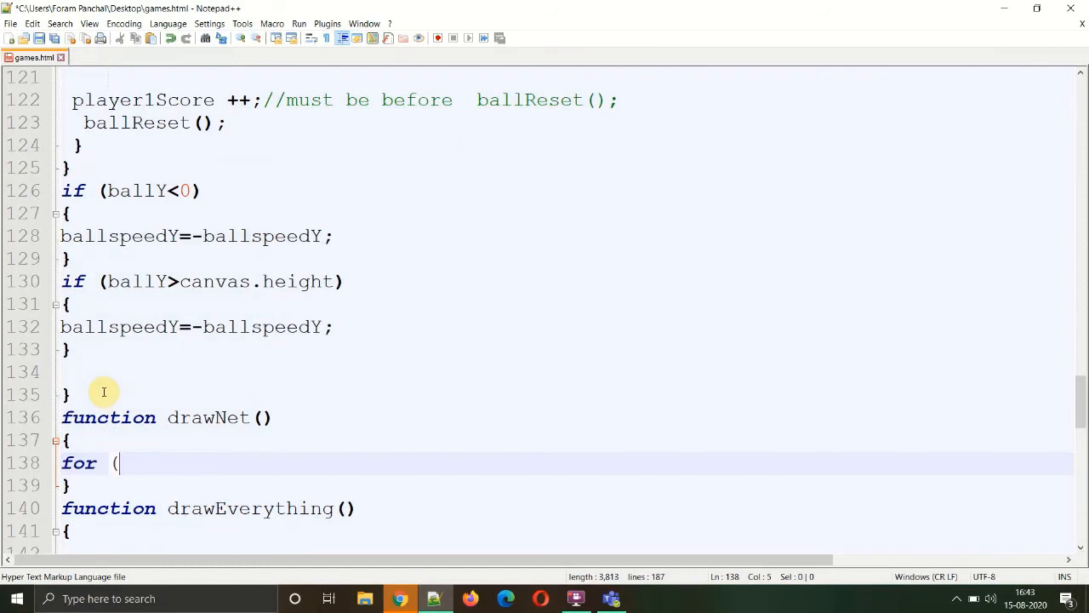
{"action": "type", "text": ")"}
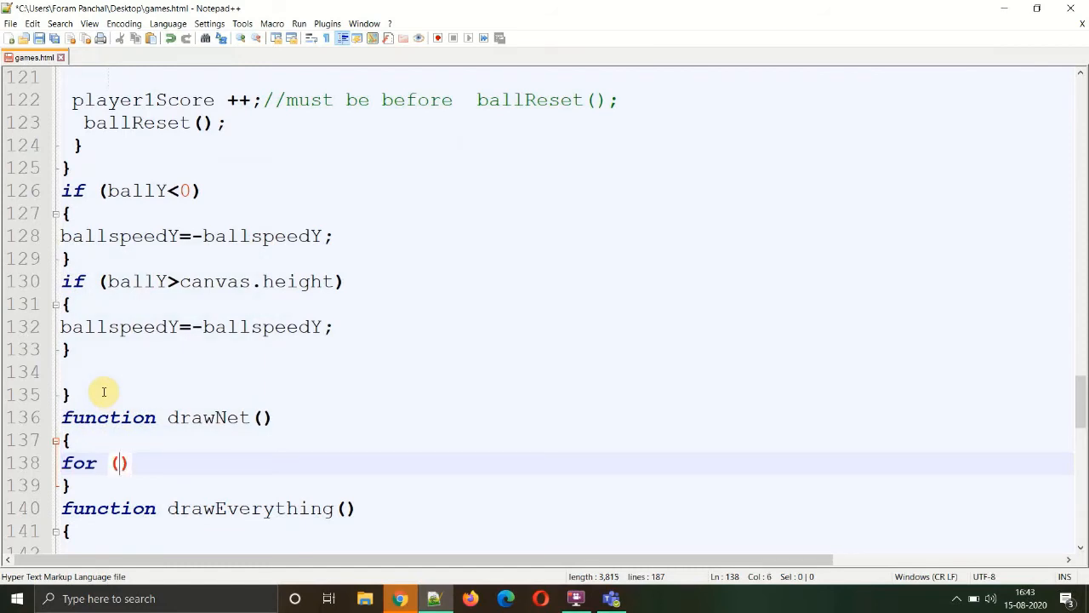
{"action": "type", "text": "var i"}
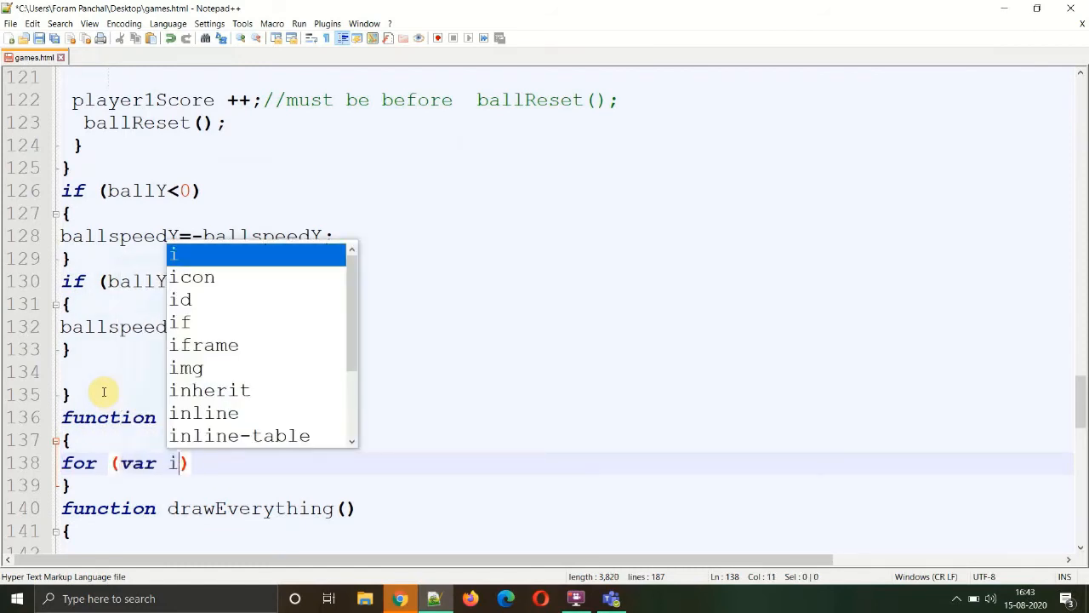
{"action": "type", "text": "=0;"}
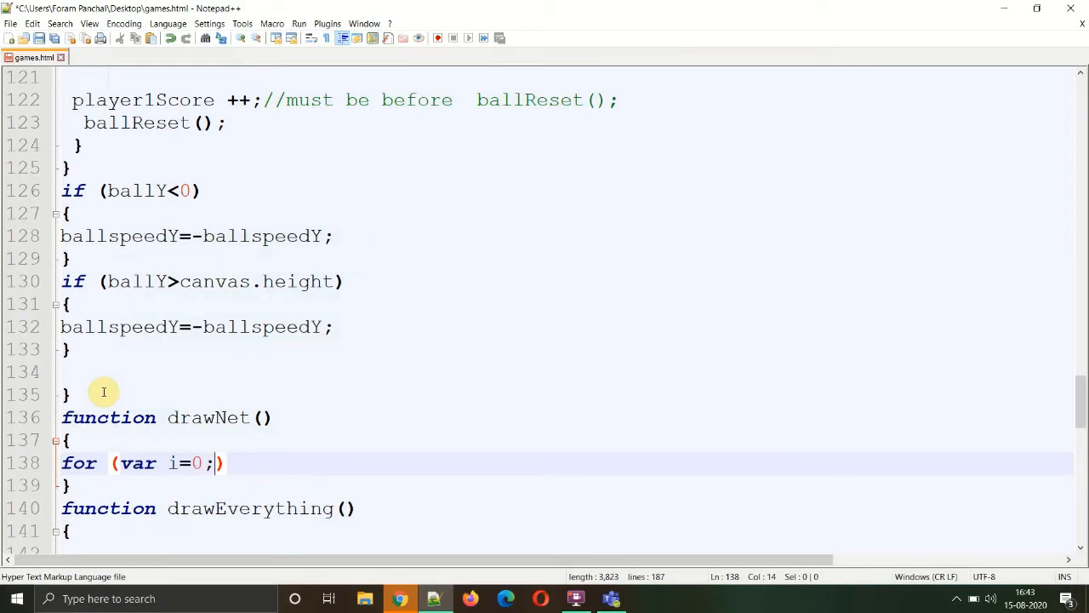
{"action": "type", "text": "i"}
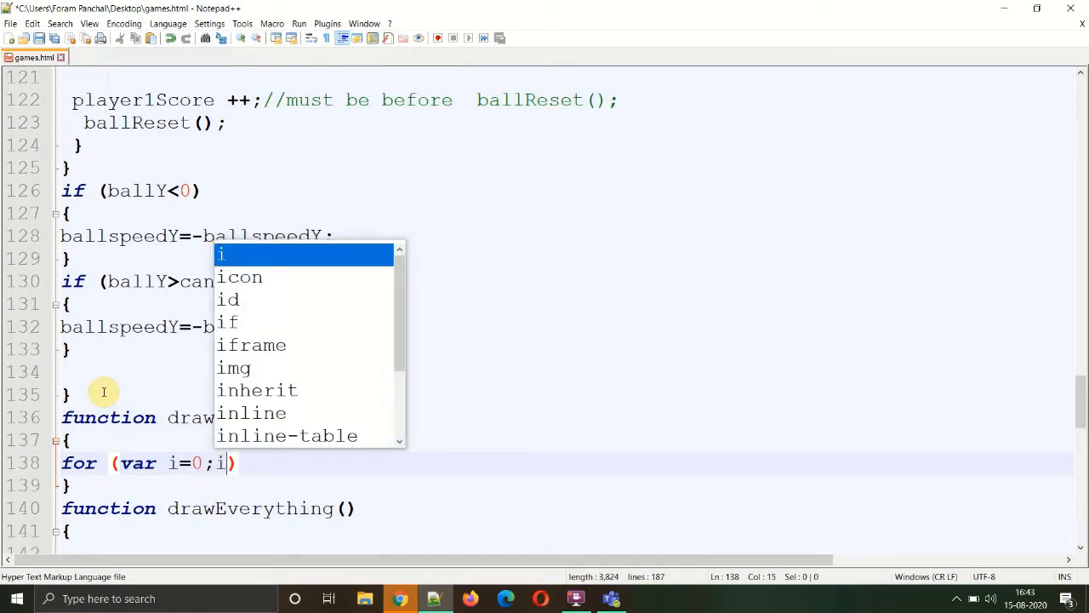
{"action": "type", "text": "<"}
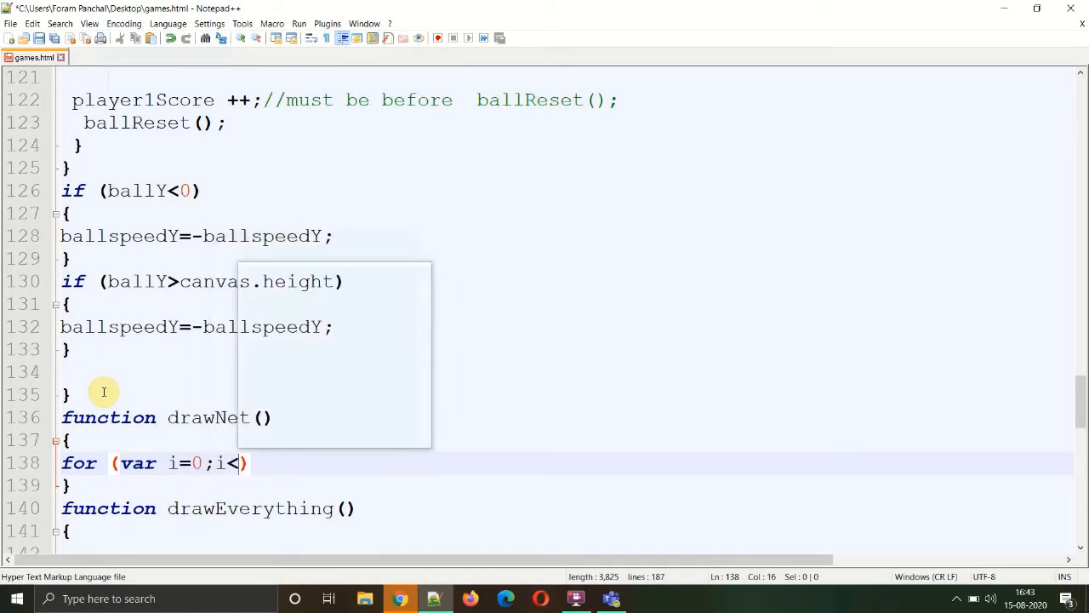
{"action": "type", "text": "n"}
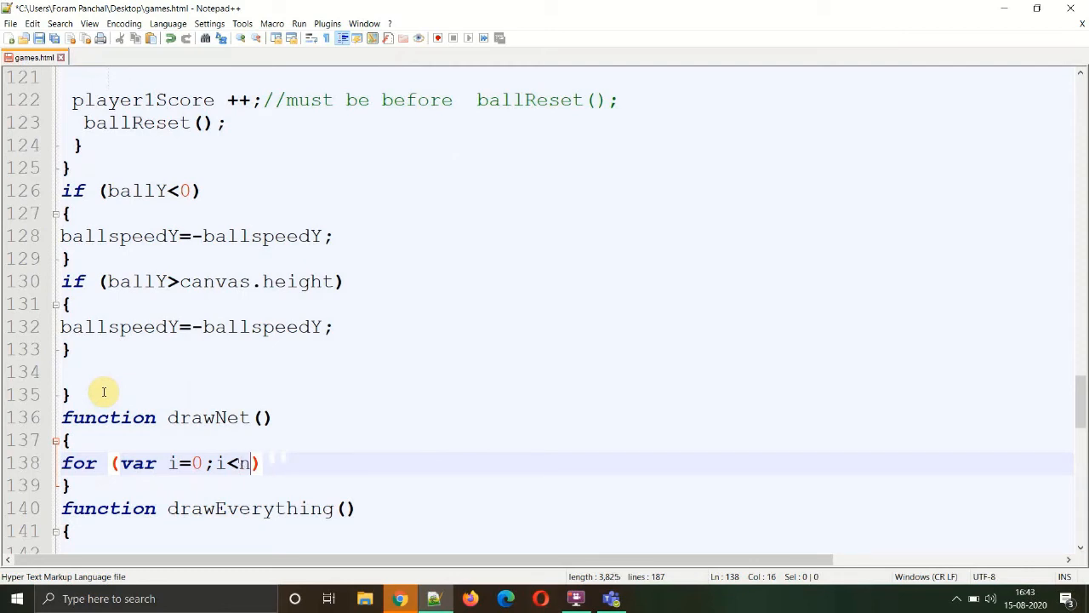
{"action": "type", "text": "canvas.height;"}
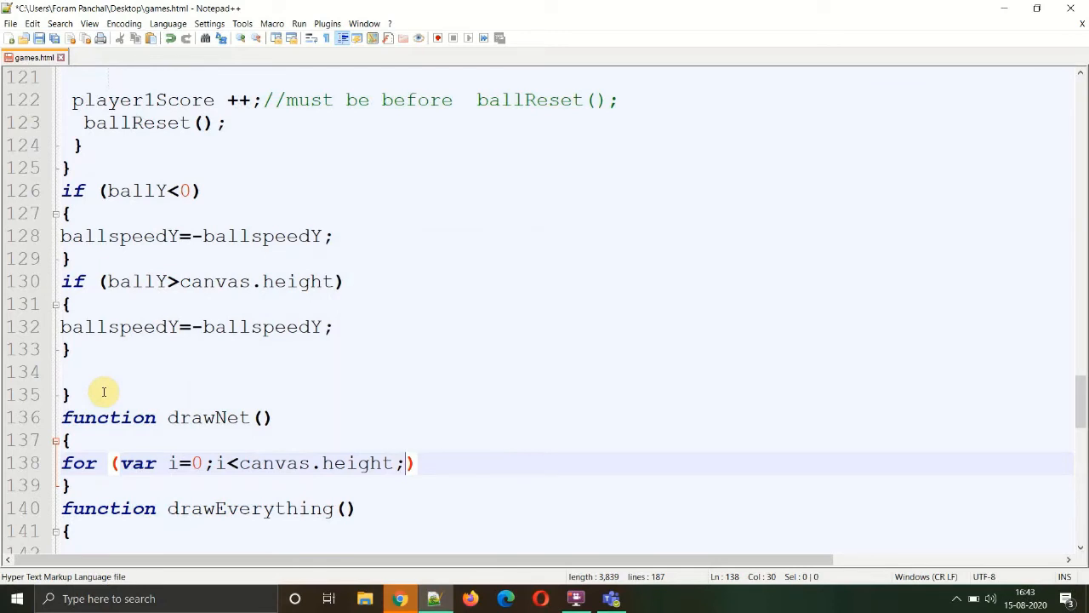
{"action": "type", "text": "i"}
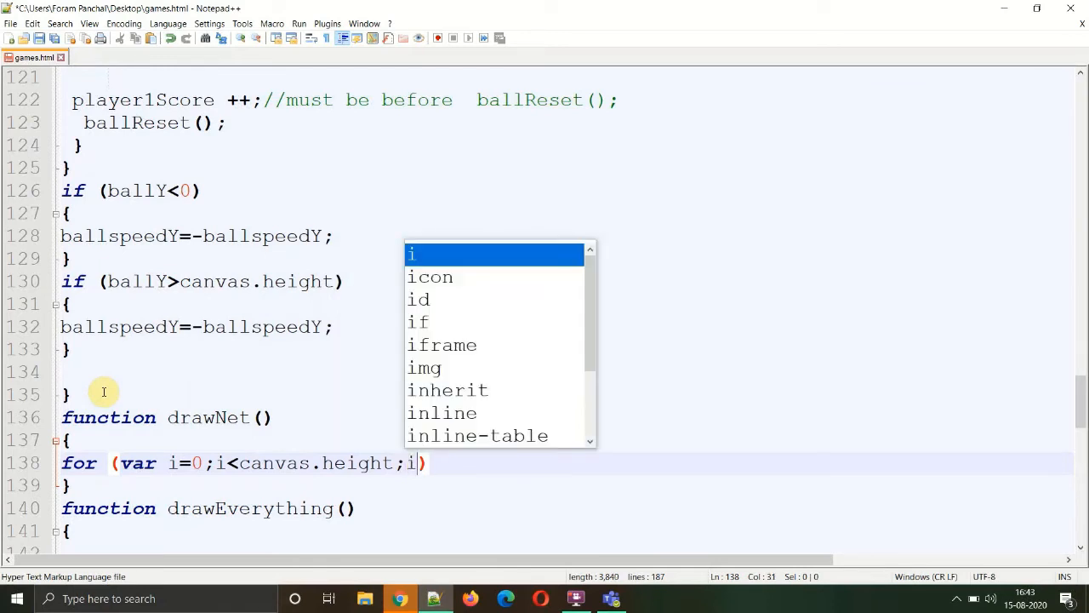
{"action": "type", "text": "+="}
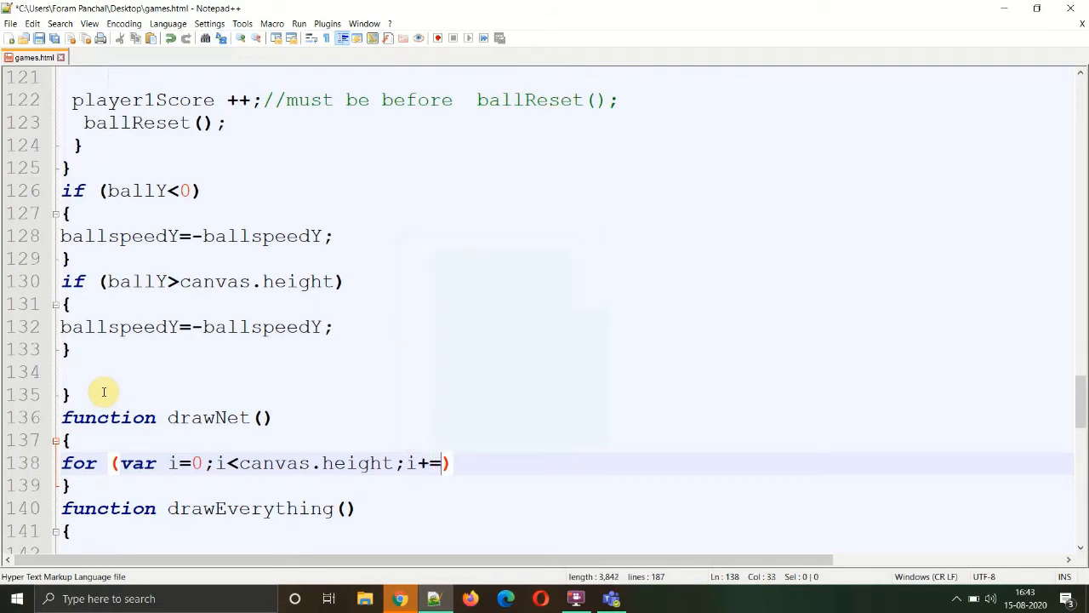
{"action": "type", "text": "40"}
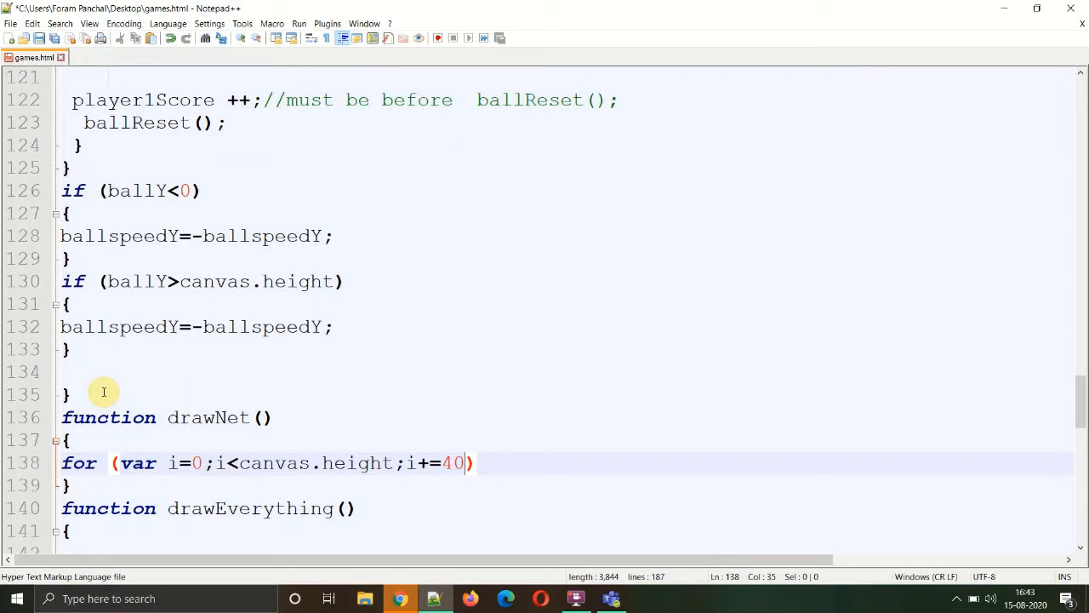
{"action": "mouse_move", "coordinate": [333, 432]}
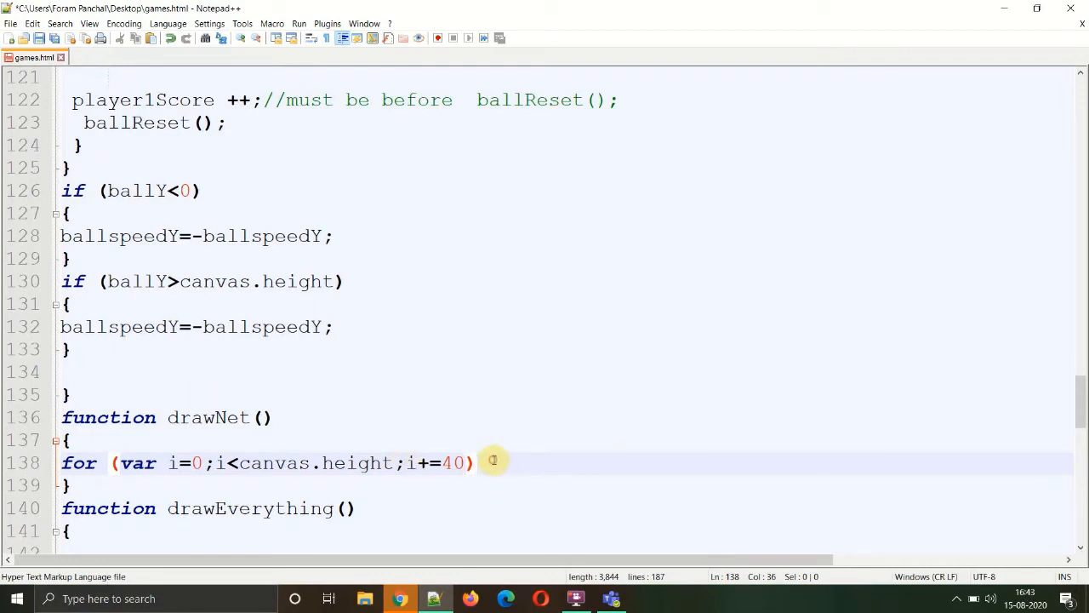
{"action": "key", "text": "Enter"}
{"action": "type", "text": "{"}
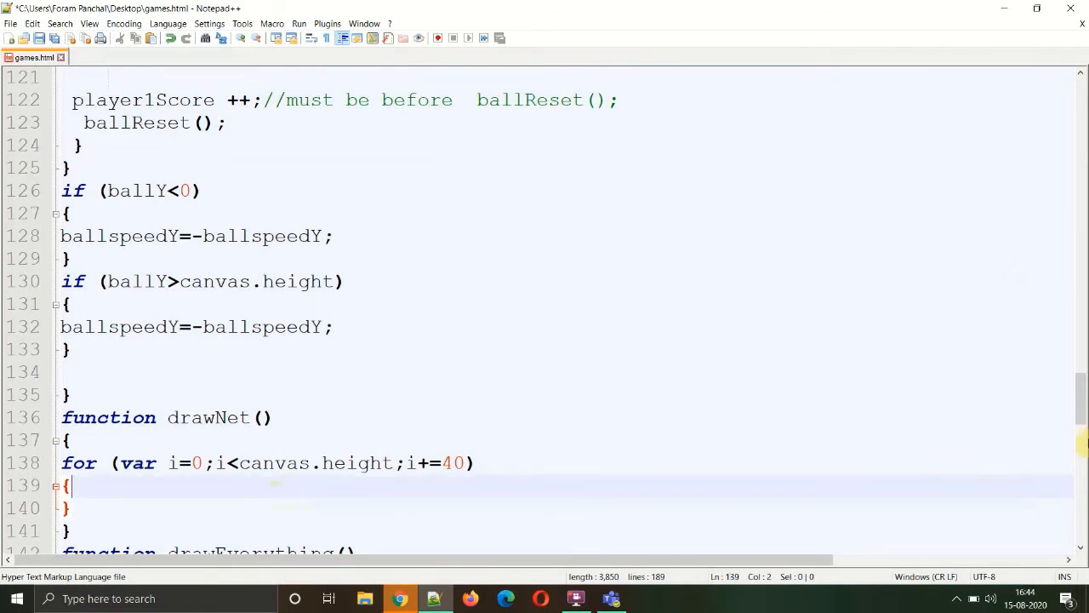
- Paste the black colorRect line into the loop and change it to colorRect(canvas.width/2,i,2,20,...)
{"action": "scroll", "scroll_direction": "down", "scroll_amount": 3}
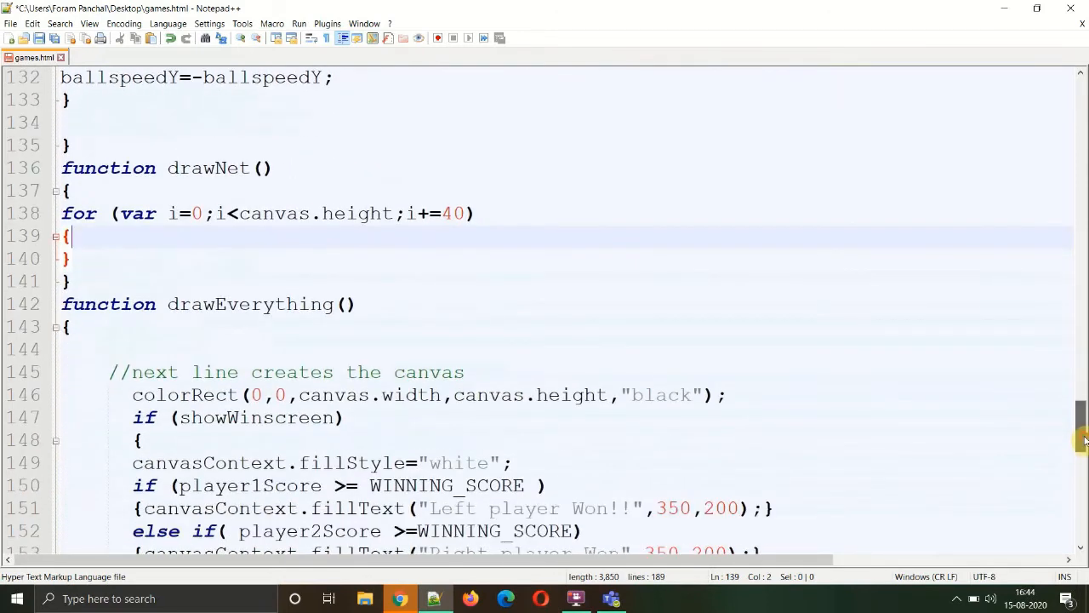
{"action": "left_click_drag", "start_coordinate": [133, 395], "coordinate": [343, 417]}
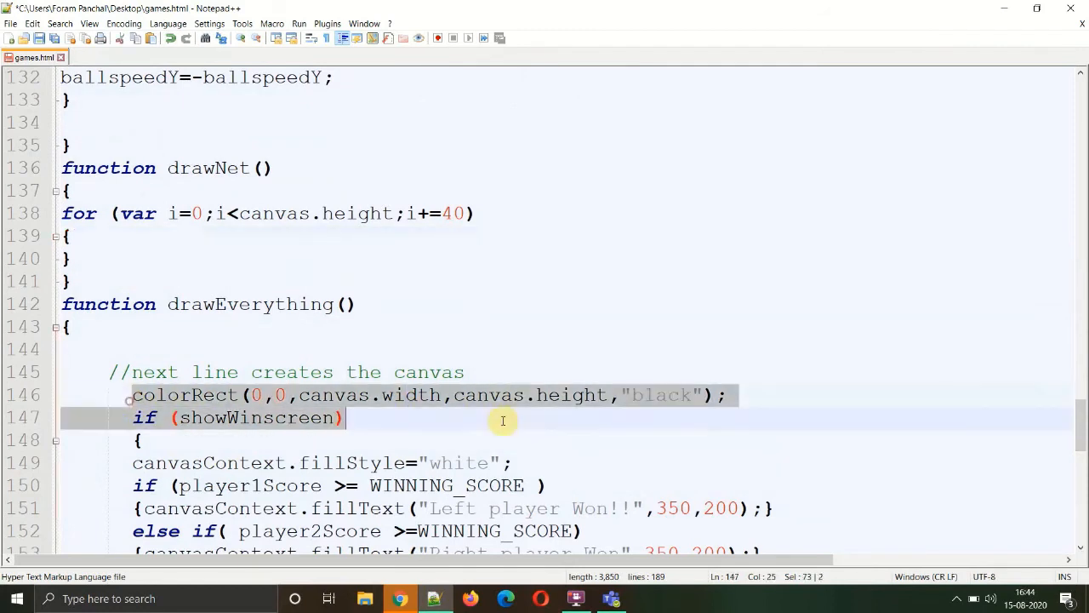
{"action": "left_click", "coordinate": [728, 395]}
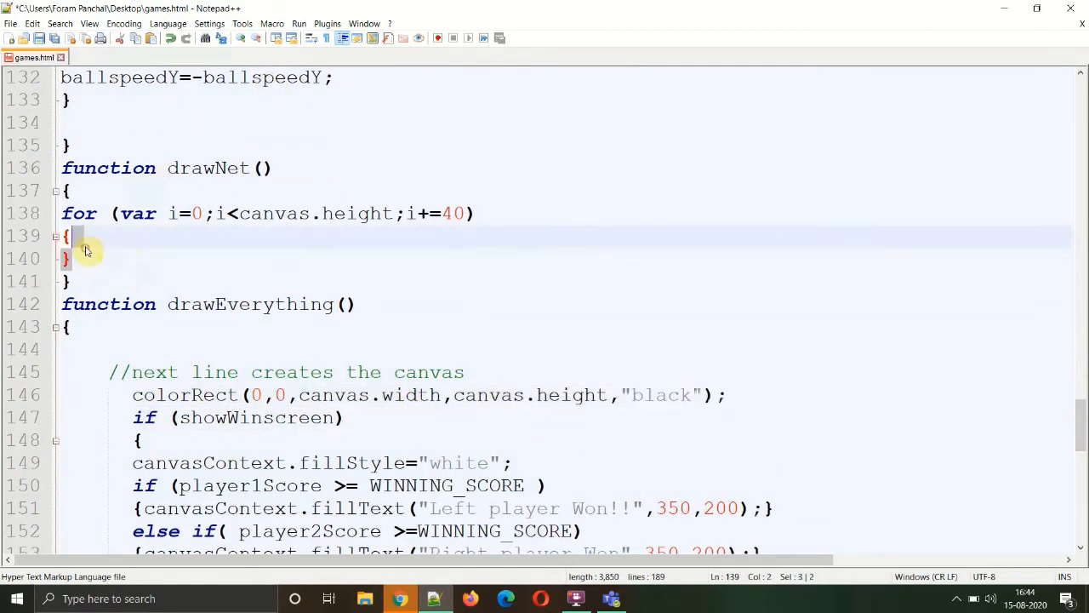
{"action": "type", "text": "colorRect(0,0,canvas.width,canvas.height,\"black\");"}
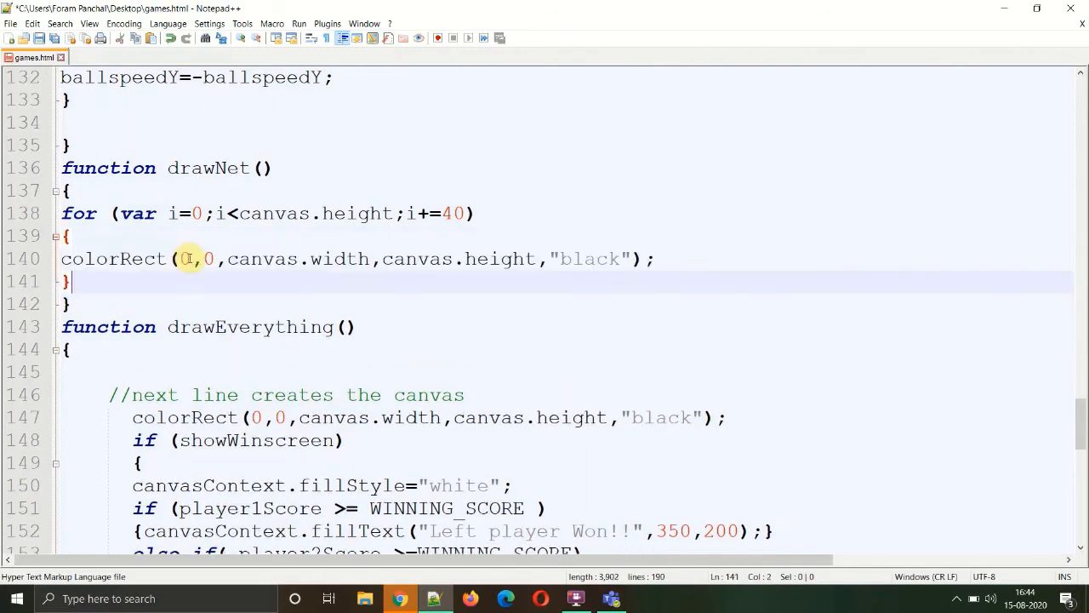
{"action": "key", "text": "Backspace"}
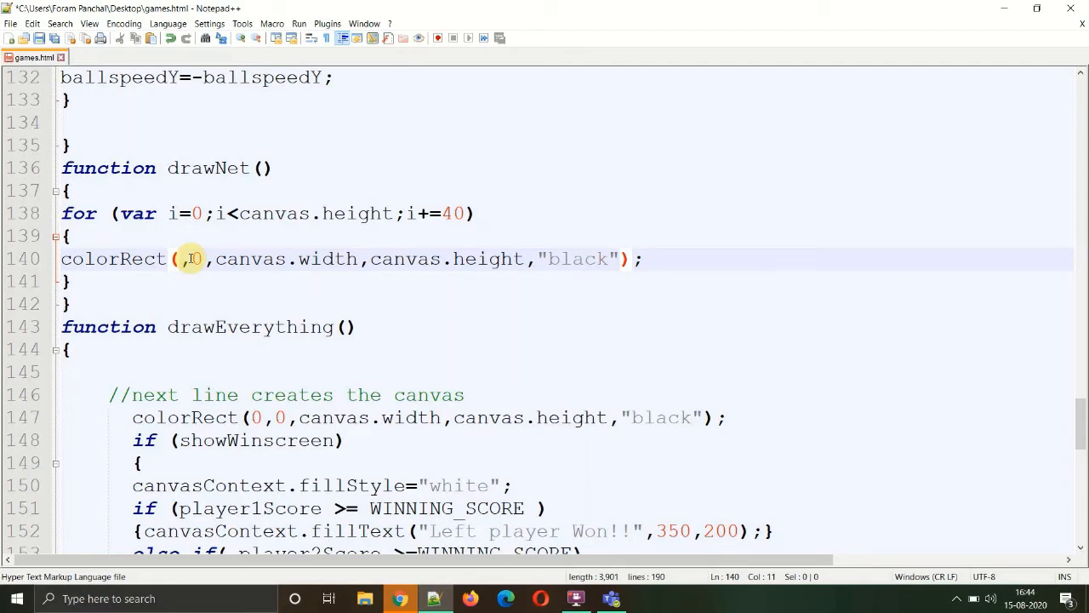
{"action": "type", "text": "canv"}
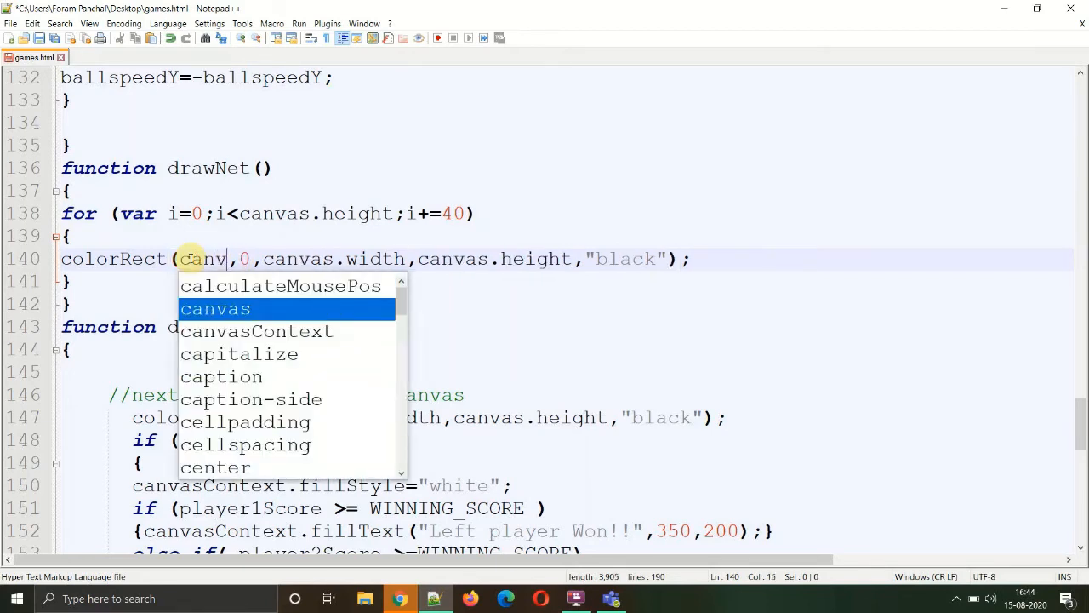
{"action": "type", "text": ".w"}
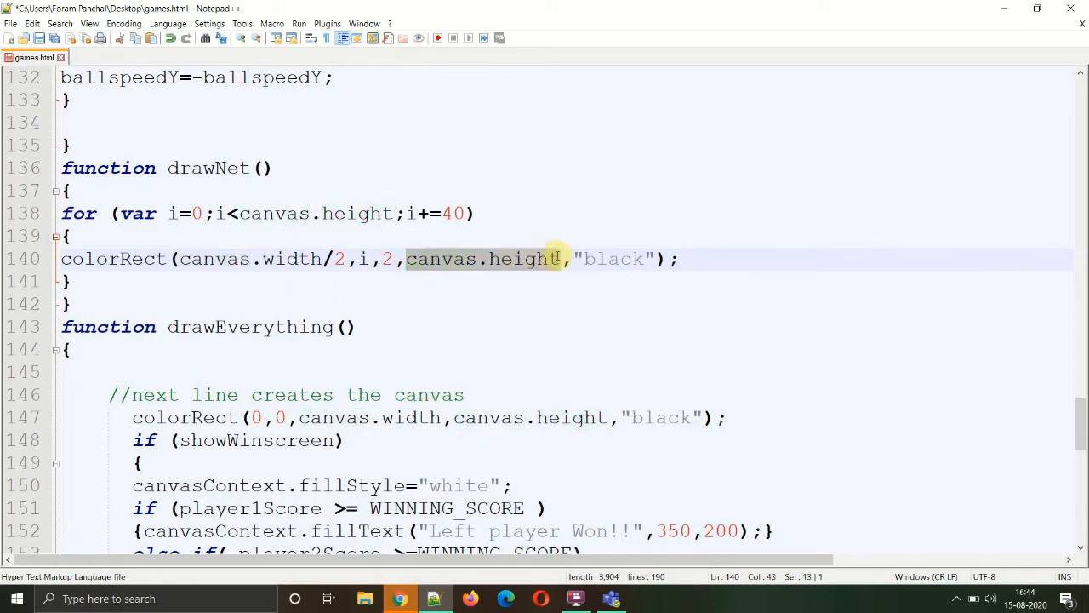
{"action": "type", "text": "2"}
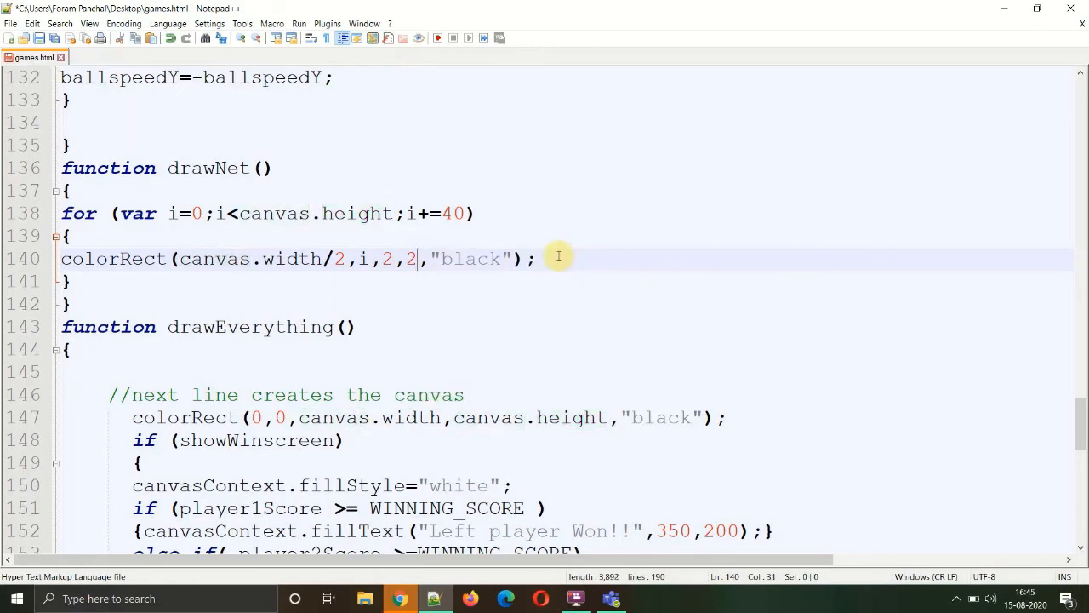
{"action": "type", "text": "0"}
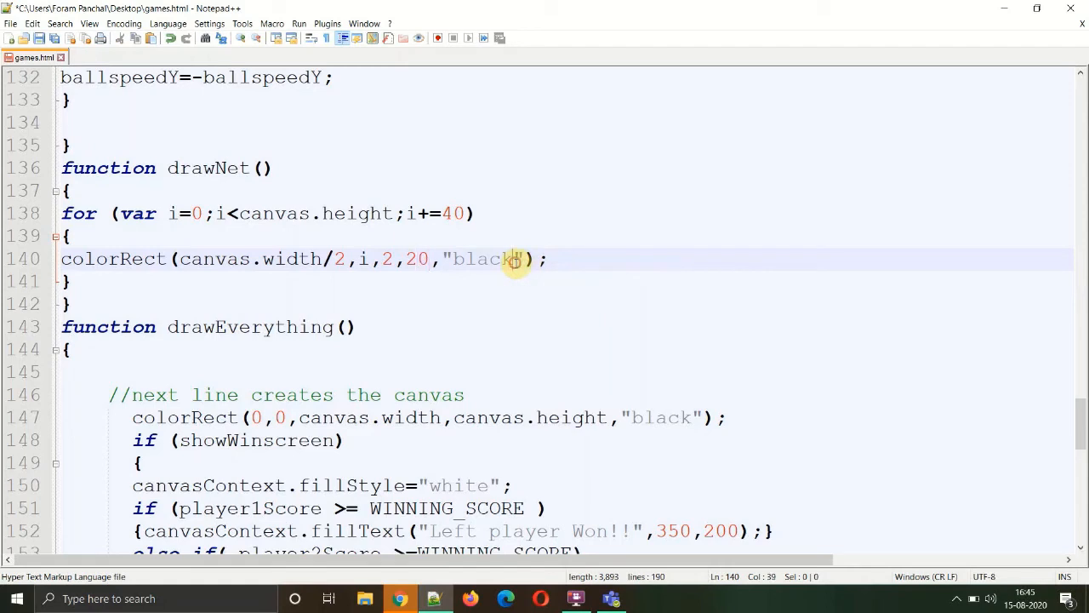
- Make the dash white and offset its x to canvas.width/2-1
{"action": "double_click", "coordinate": [477, 259]}
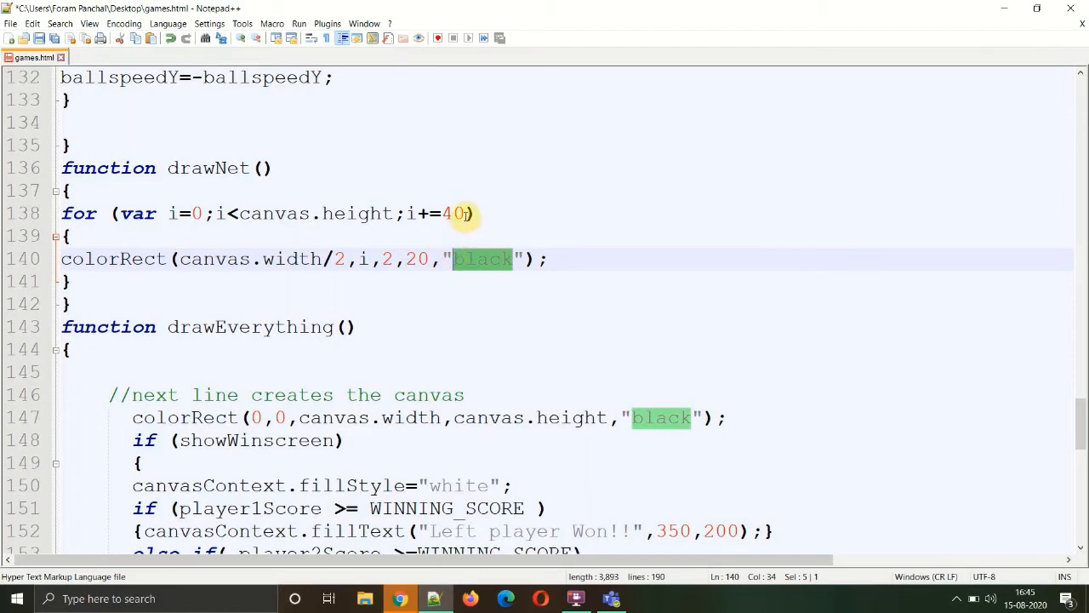
{"action": "type", "text": "whit"}
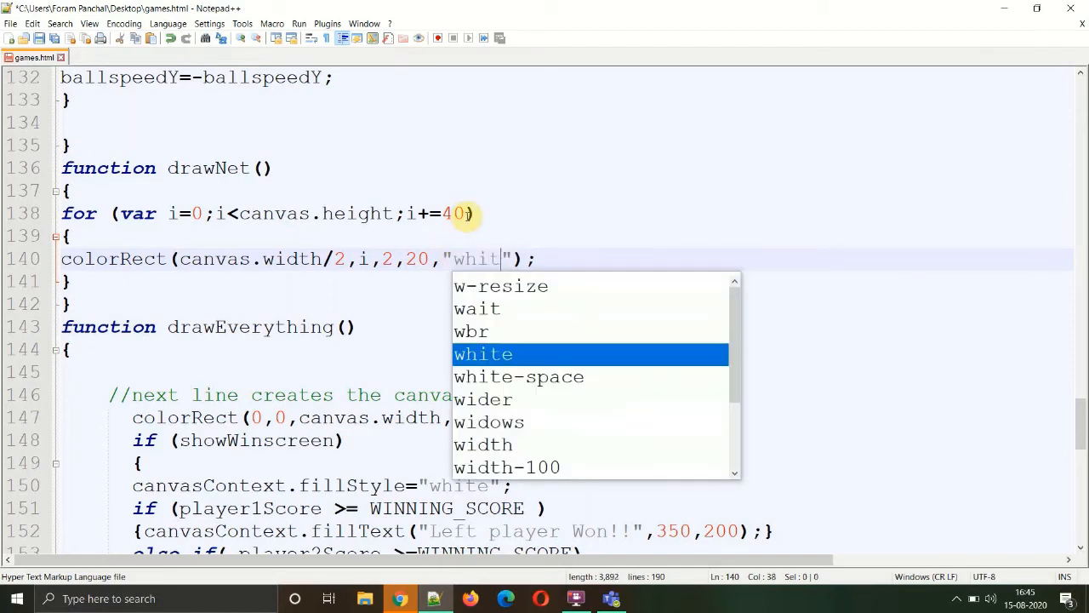
{"action": "key", "text": "Enter"}
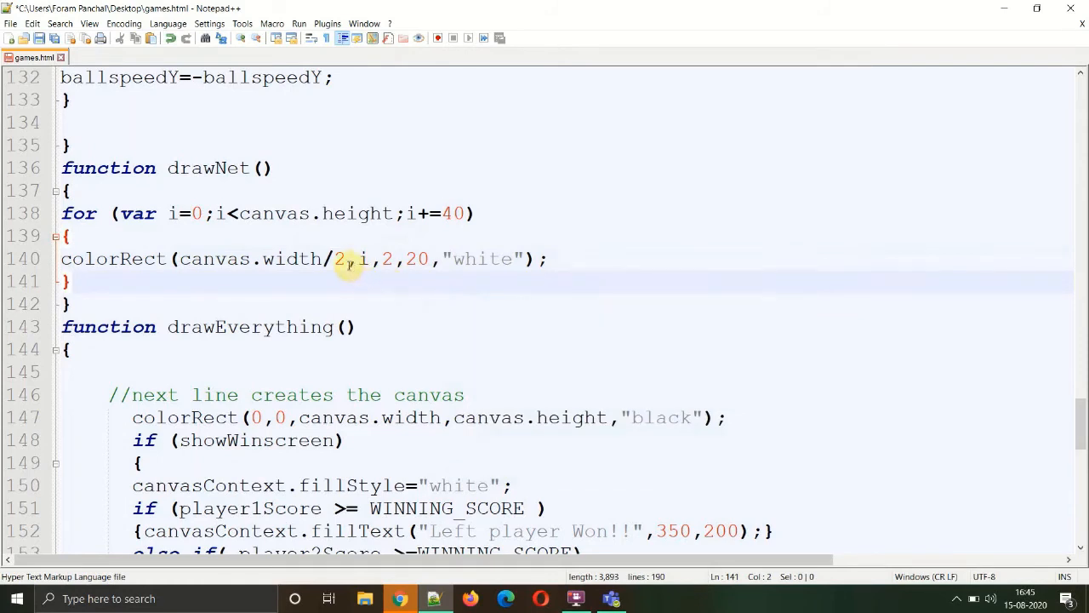
{"action": "left_click_drag", "start_coordinate": [347, 259], "coordinate": [181, 258]}
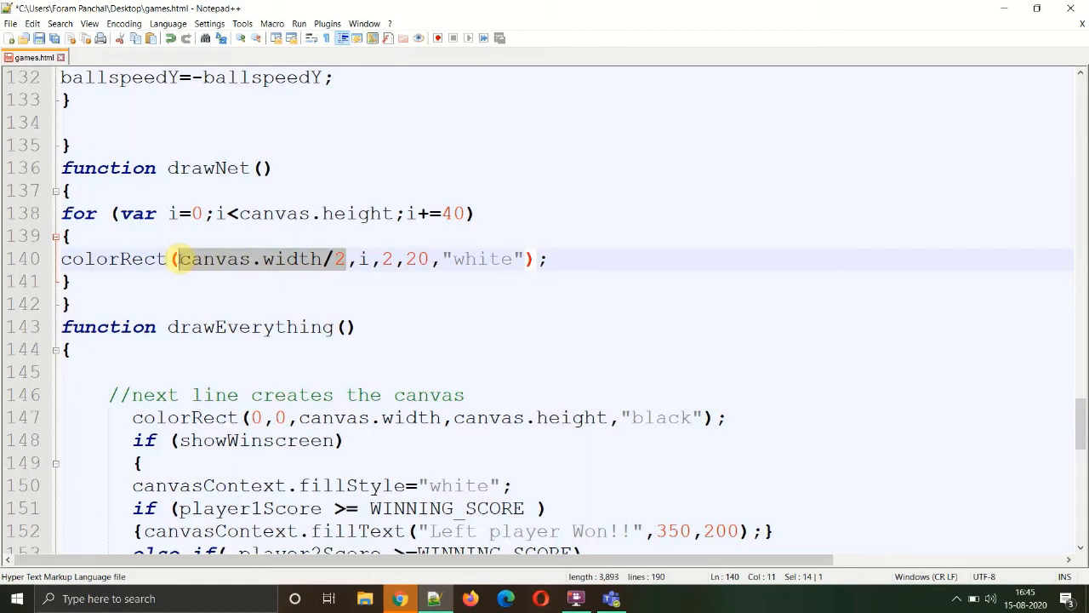
{"action": "mouse_move", "coordinate": [375, 267]}
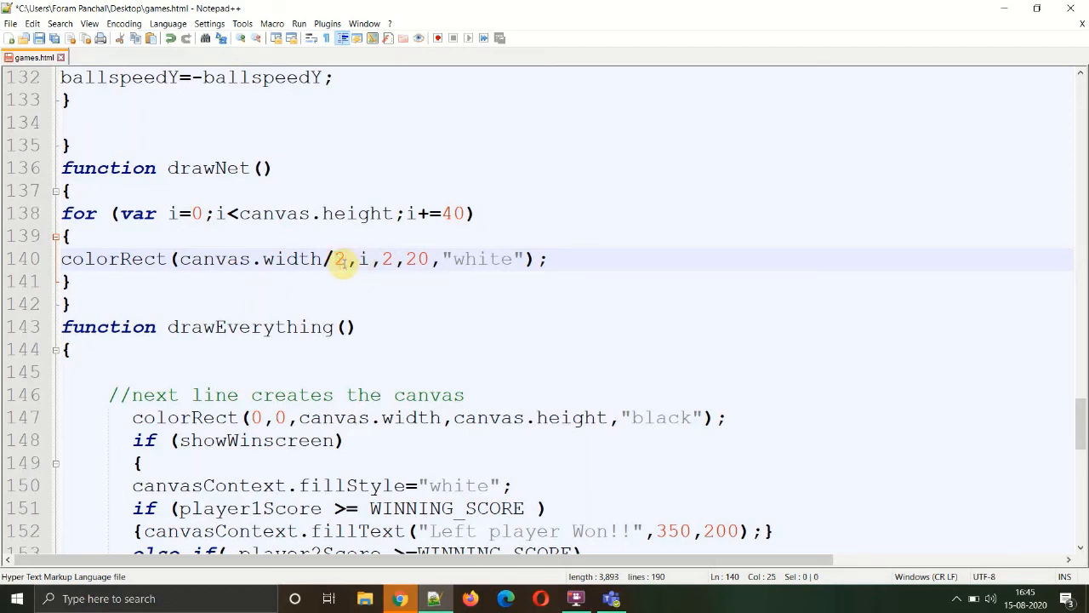
{"action": "type", "text": "-"}
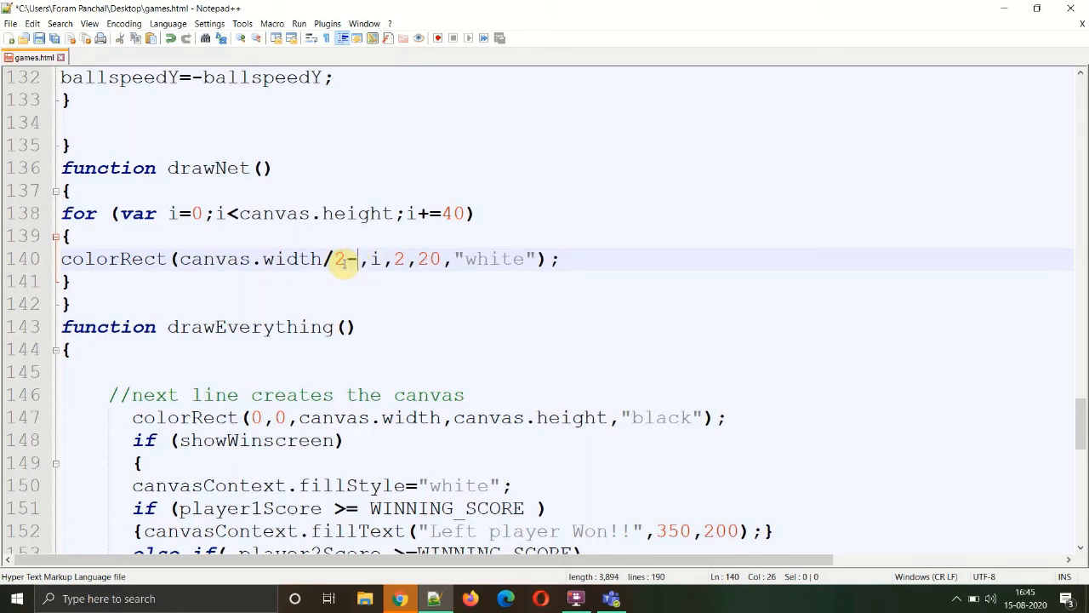
{"action": "type", "text": "1"}
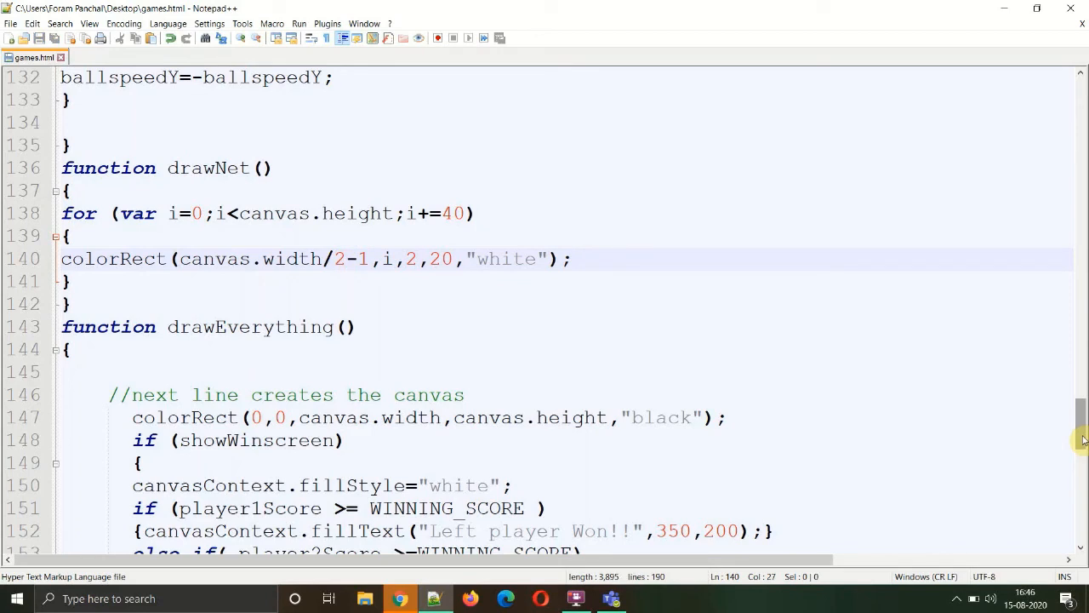
- Add a drawNet(); call in drawEverything after the win-screen block
{"action": "left_click", "coordinate": [366, 259]}
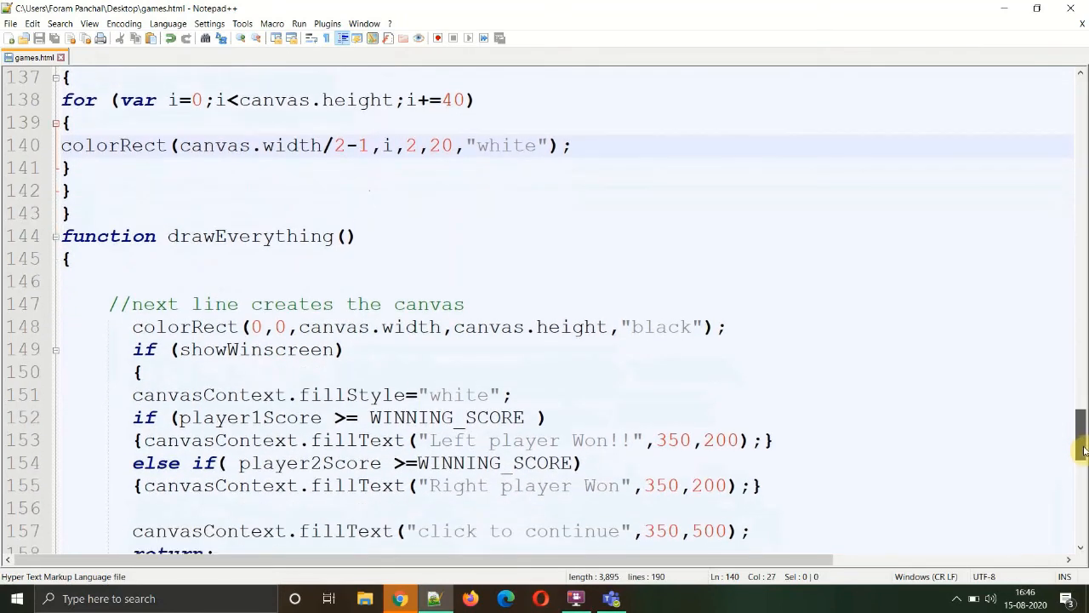
{"action": "scroll", "scroll_direction": "down", "scroll_amount": 3}
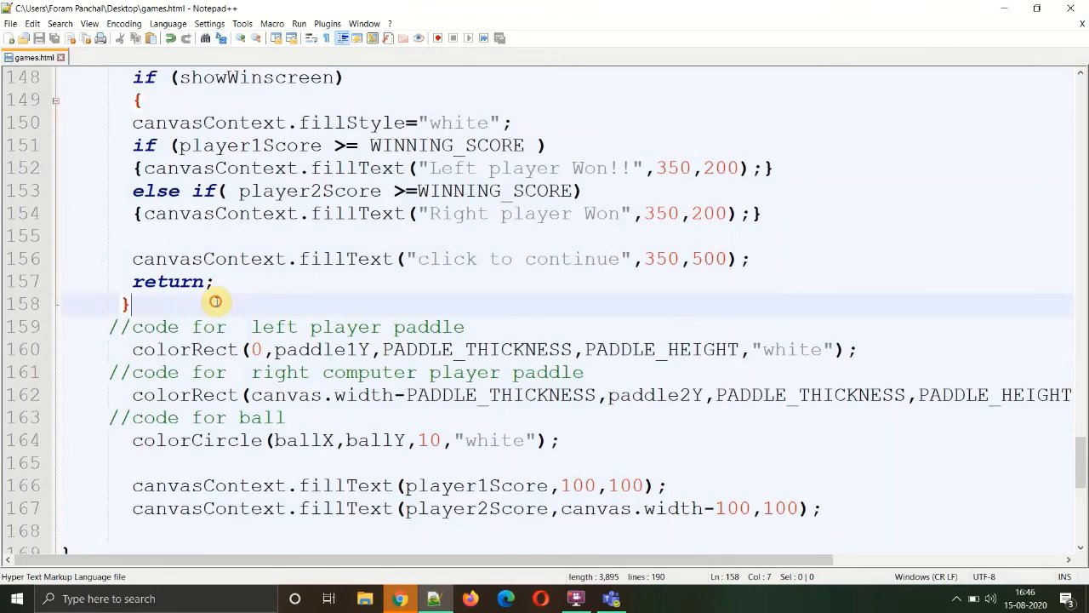
{"action": "key", "text": "Enter"}
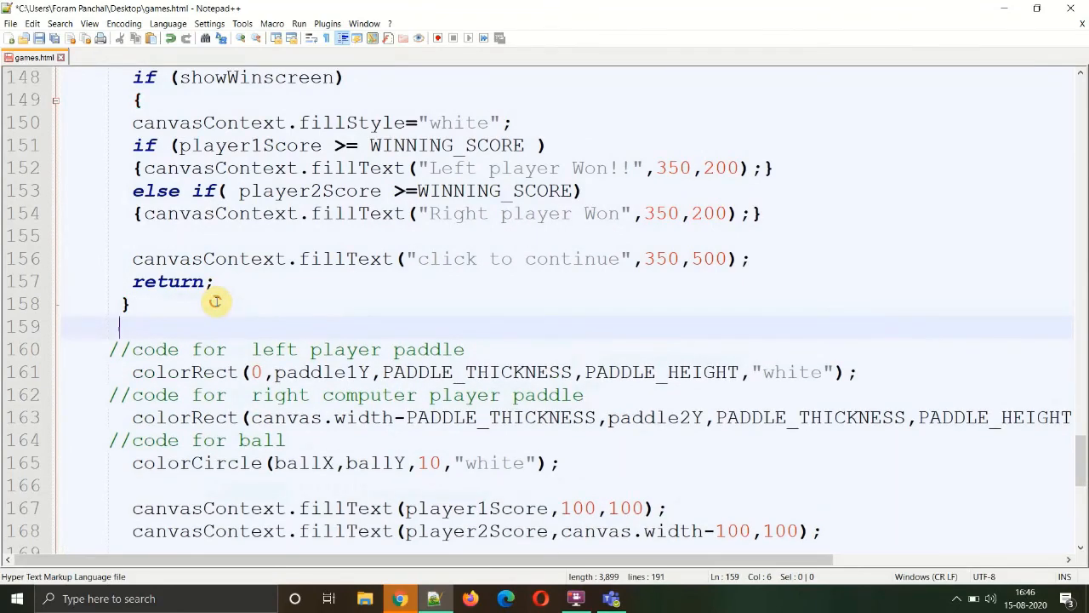
{"action": "type", "text": "dra"}
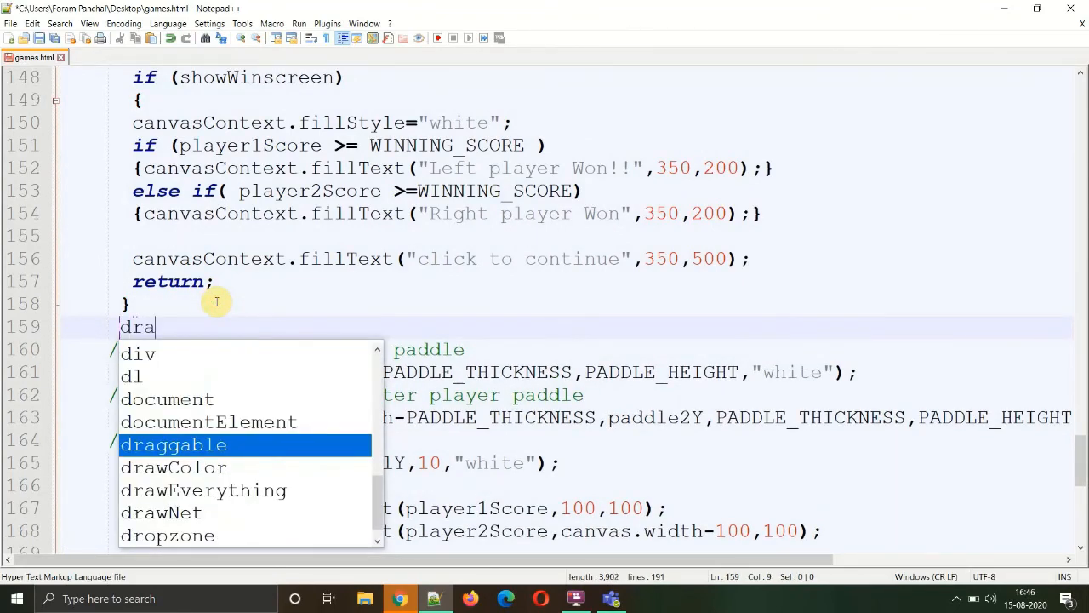
{"action": "type", "text": "wNet("}
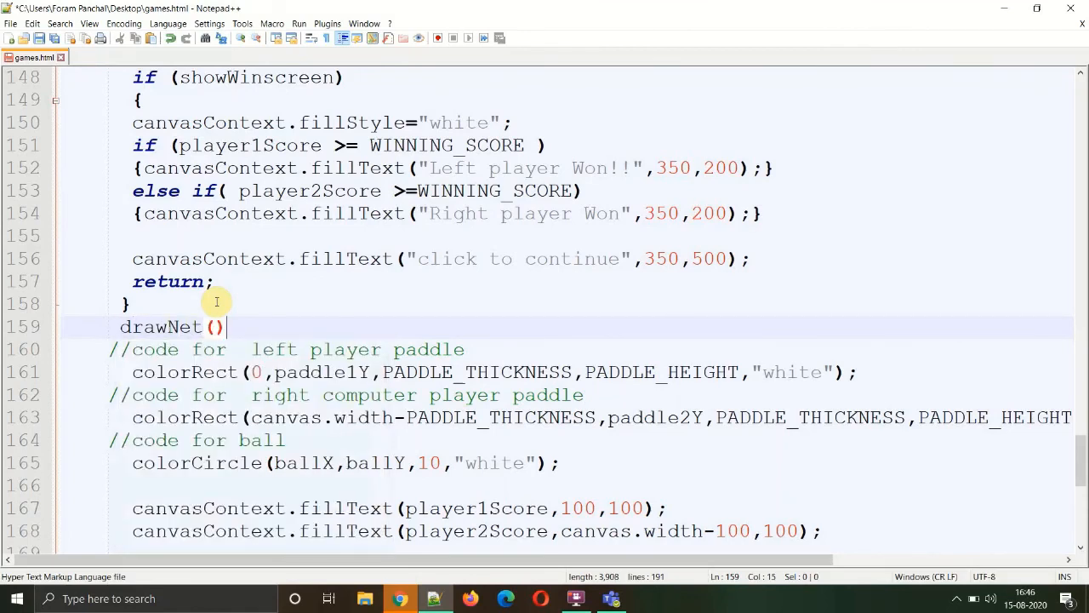
{"action": "type", "text": ";"}
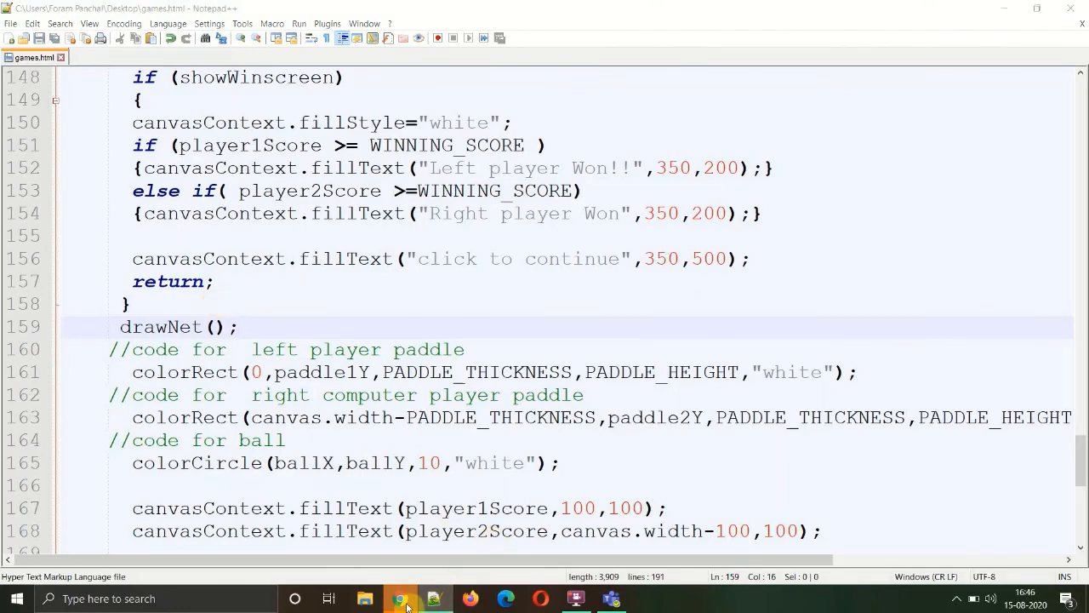
- Reload the game in the browser to see the dashed white net down the centre
{"action": "left_click", "coordinate": [399, 599]}
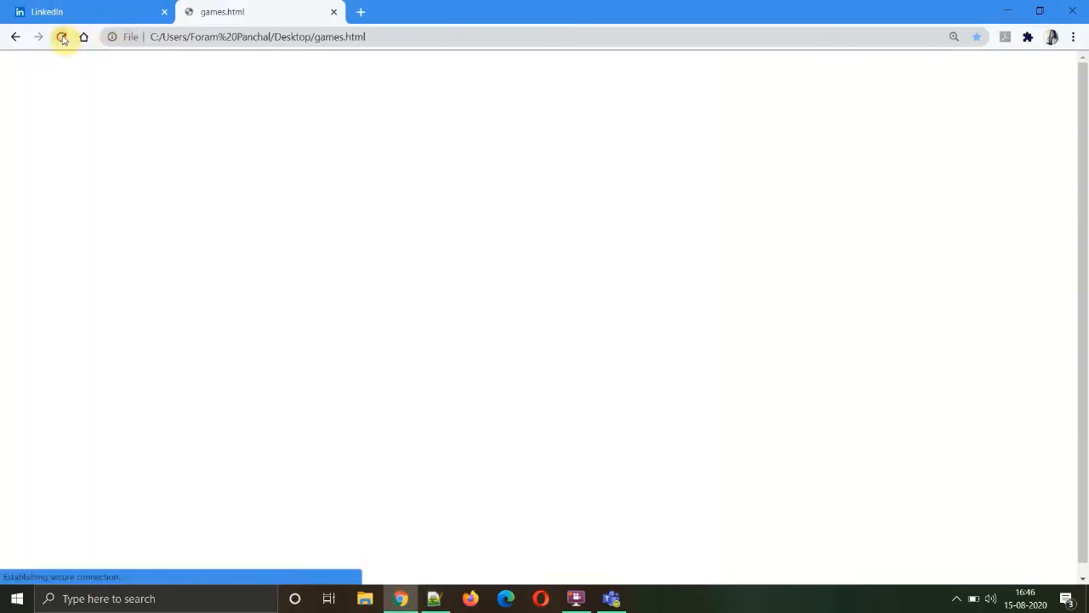
{"action": "left_click", "coordinate": [60, 37]}
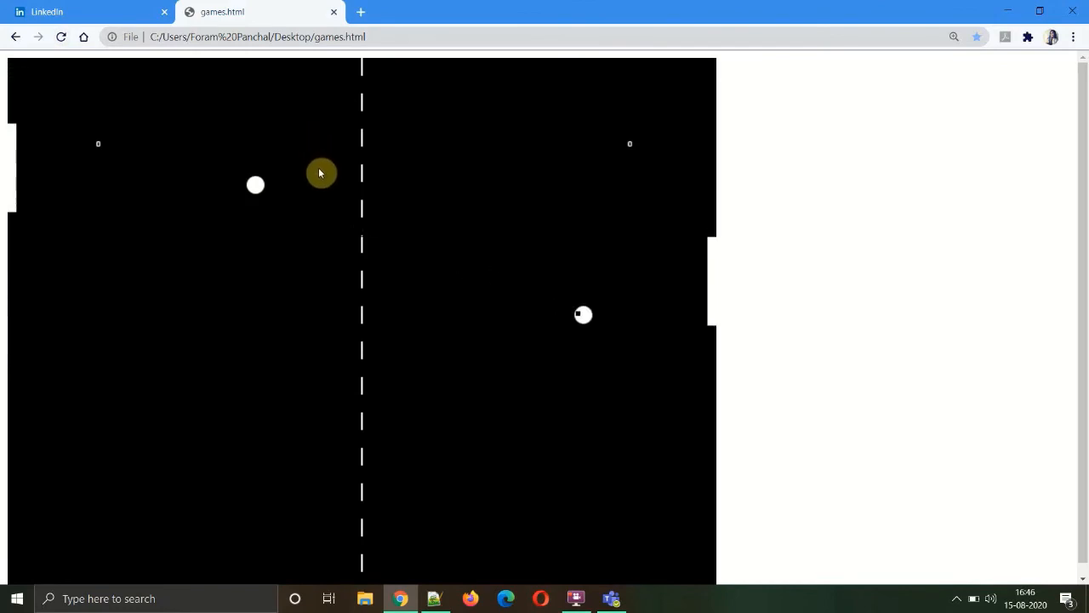